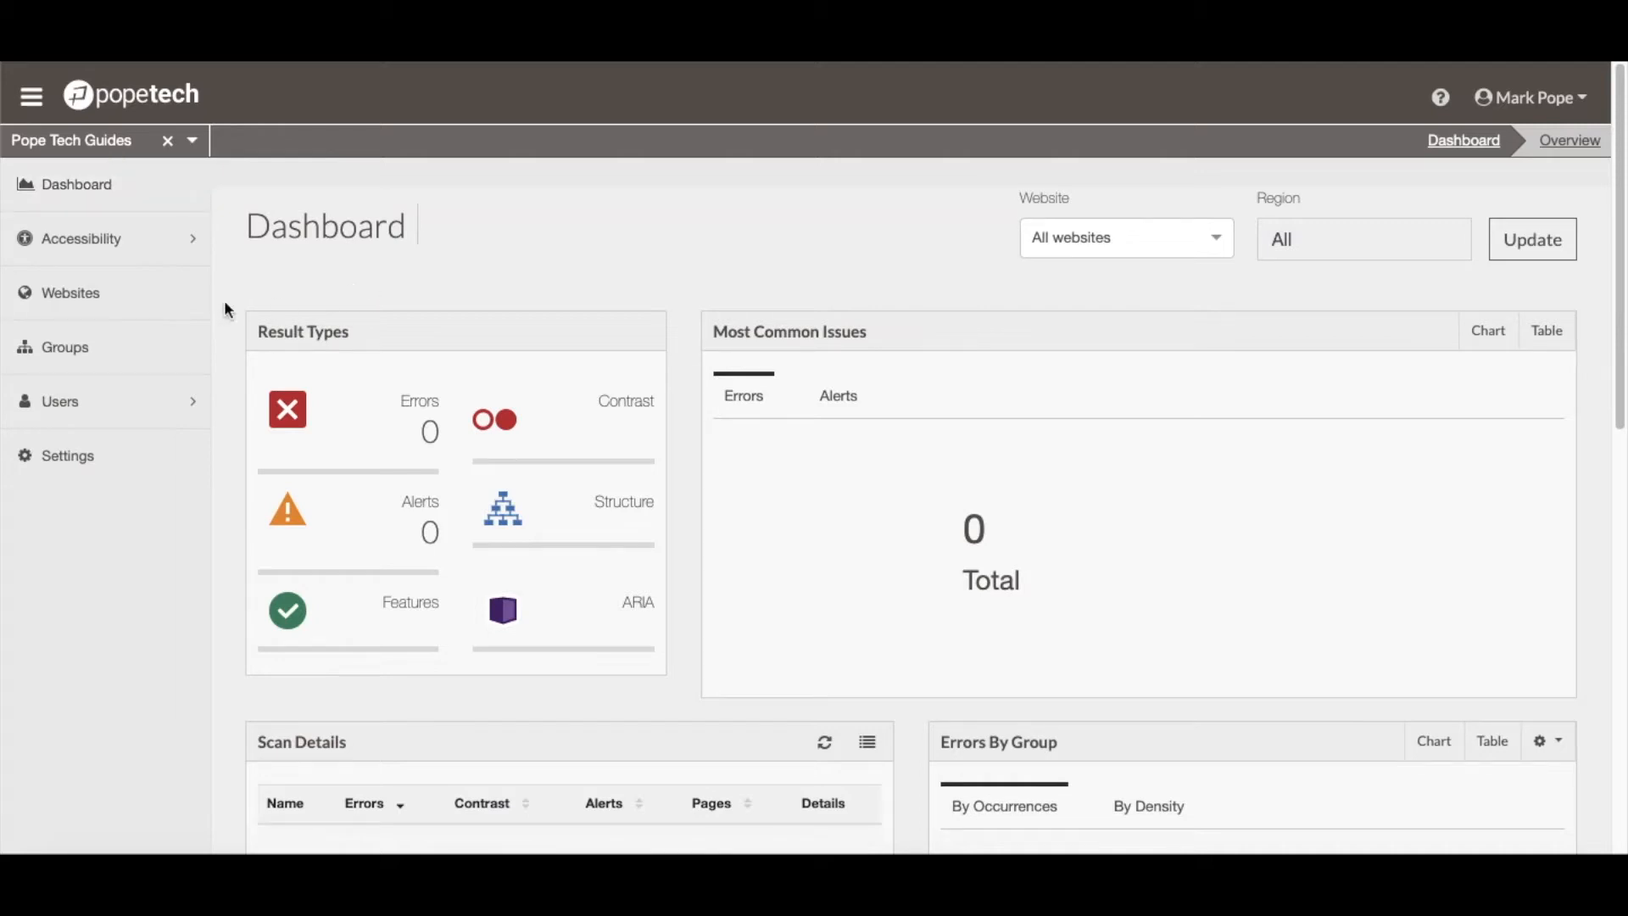
Open the Websites list from the sidebar, which shows zero websites
{"action": "left_click", "coordinate": [70, 293]}
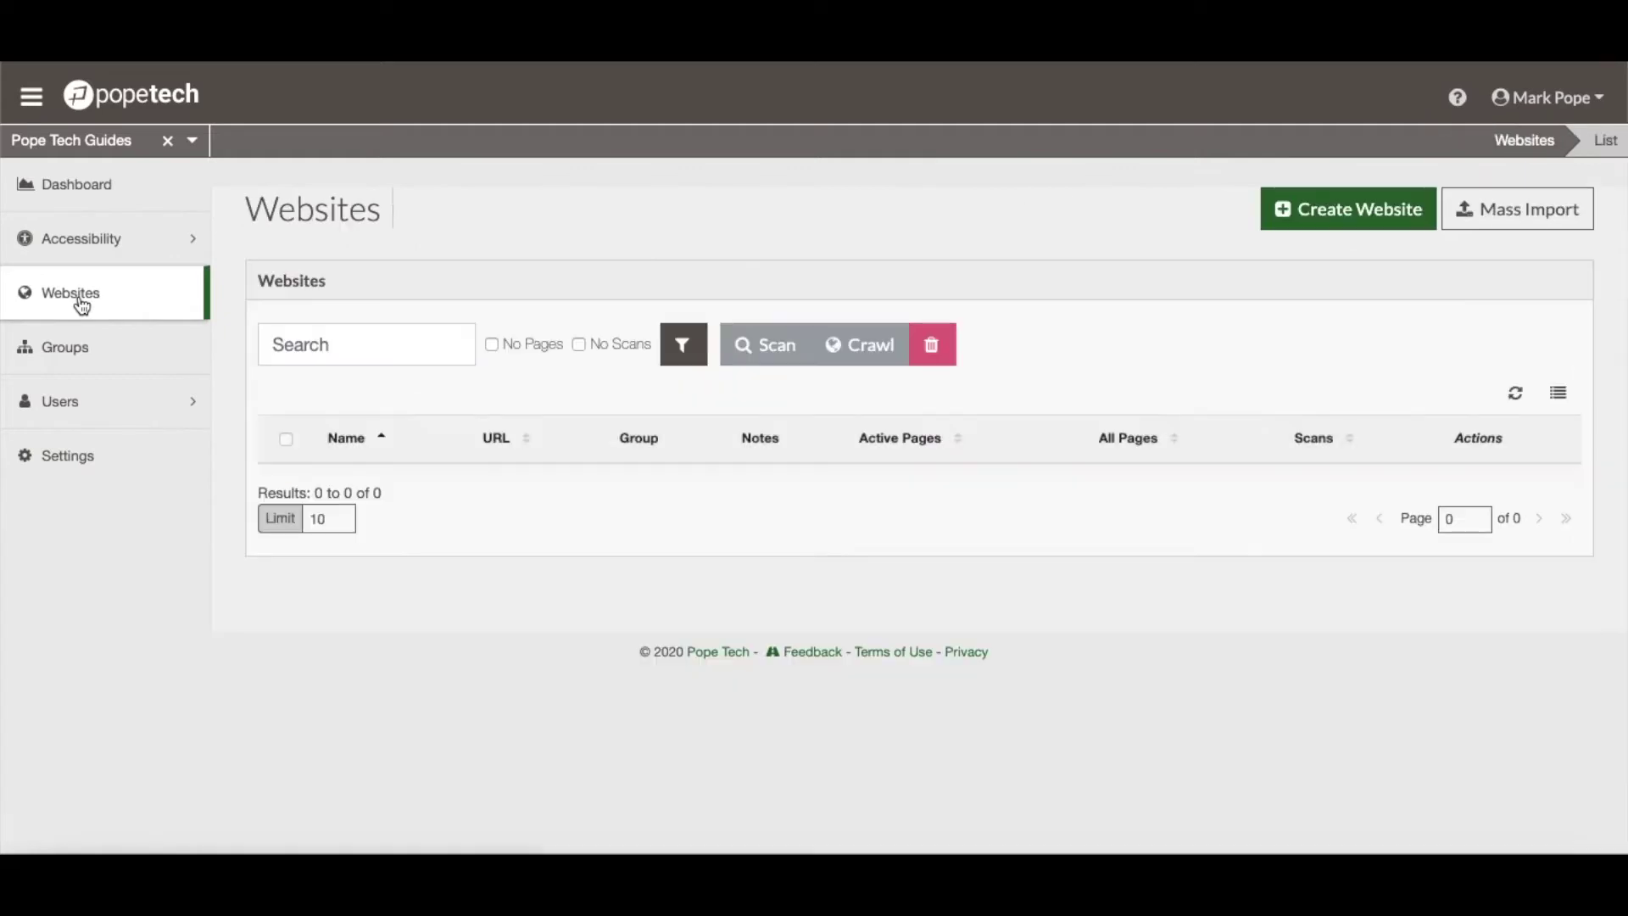
{"action": "mouse_move", "coordinate": [349, 249]}
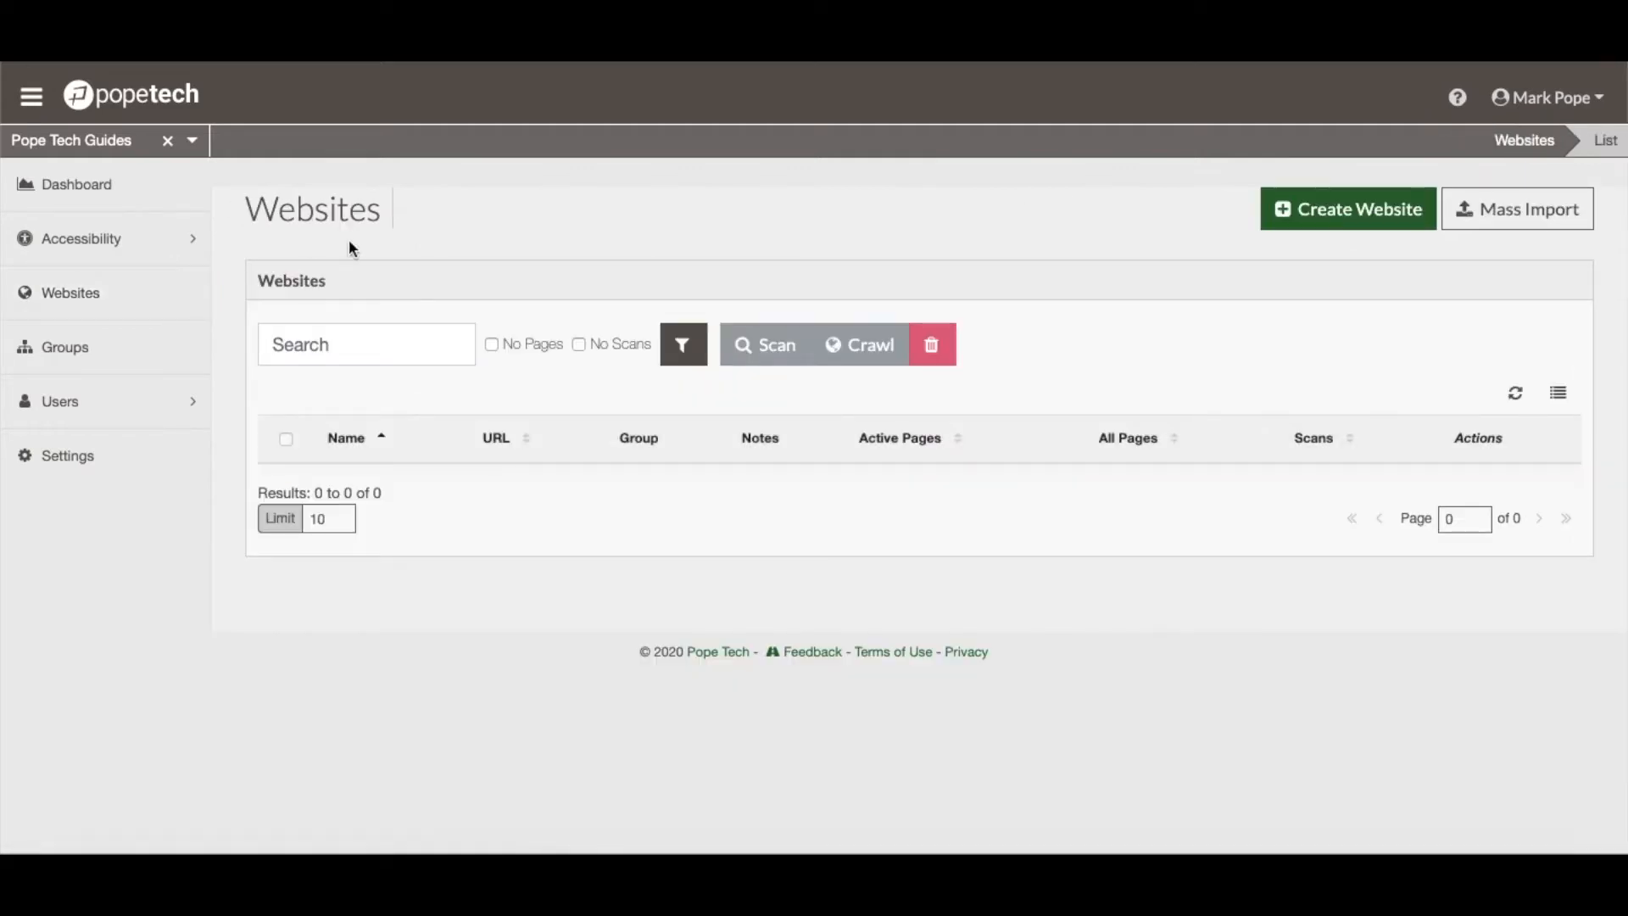
{"action": "mouse_move", "coordinate": [1274, 257]}
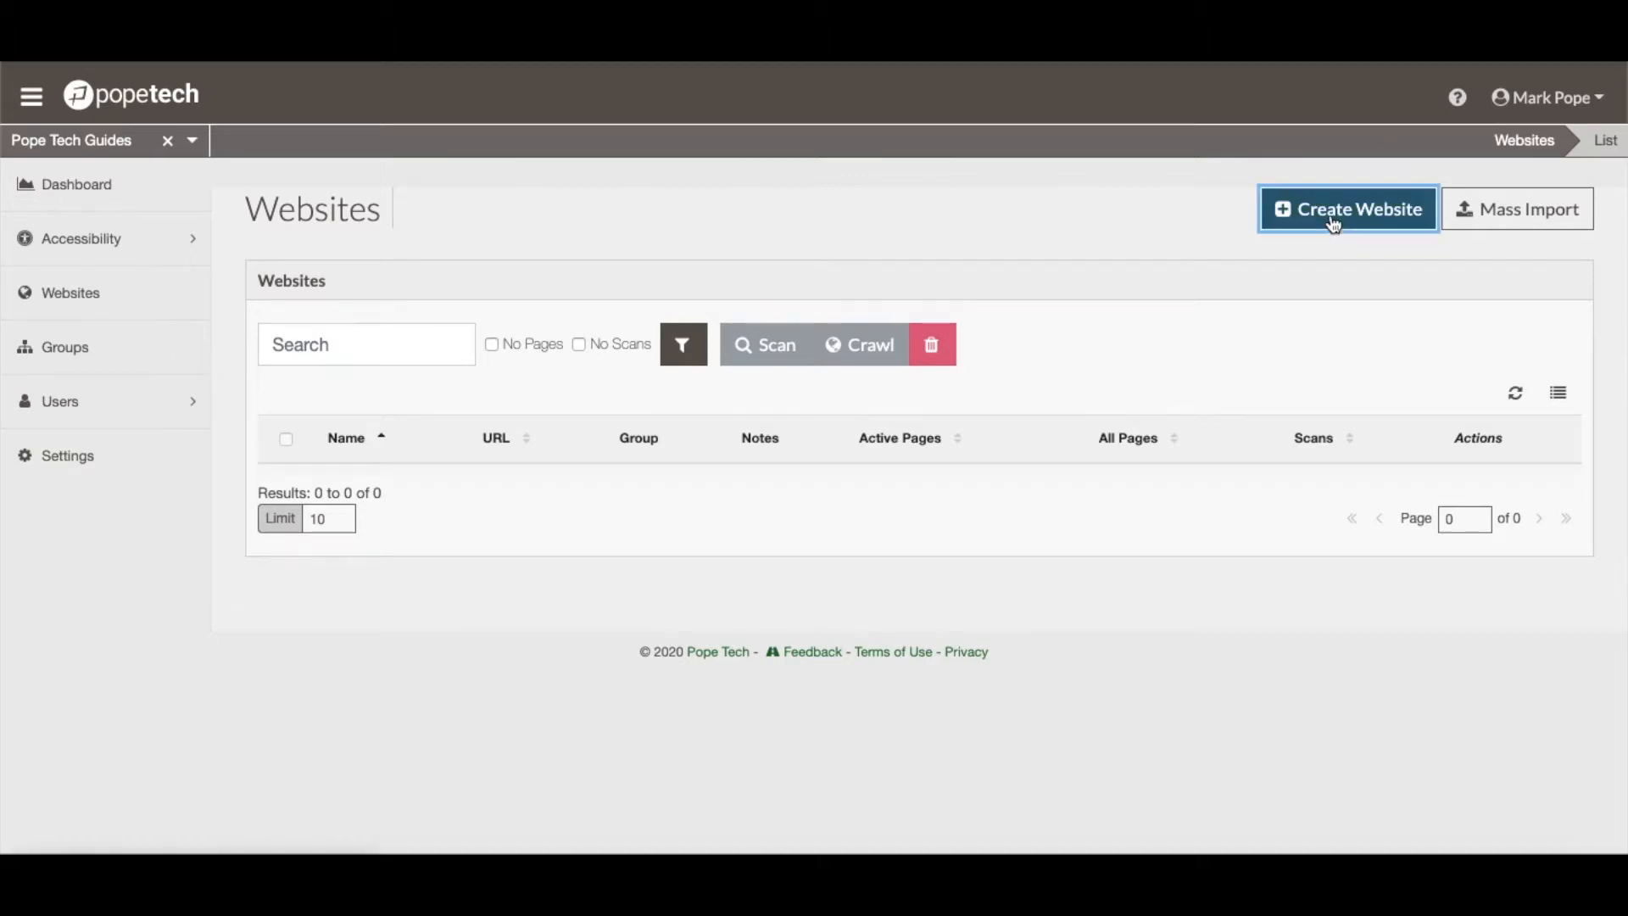
{"action": "left_click", "coordinate": [1347, 209]}
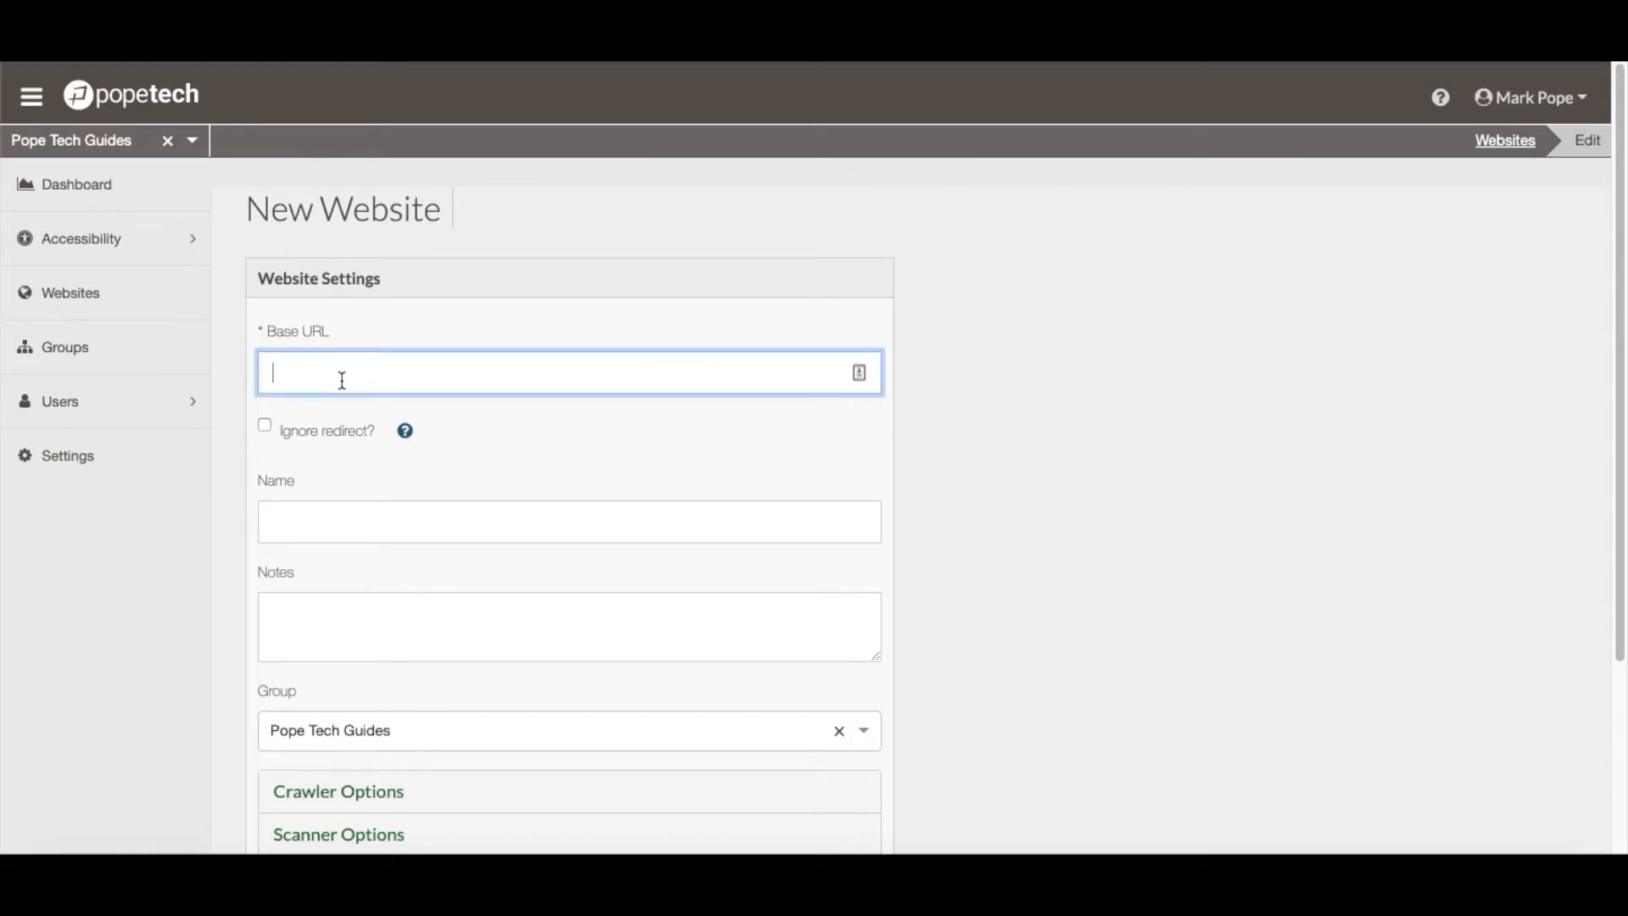
{"action": "type", "text": "http://wp004.a11ycheck.com"}
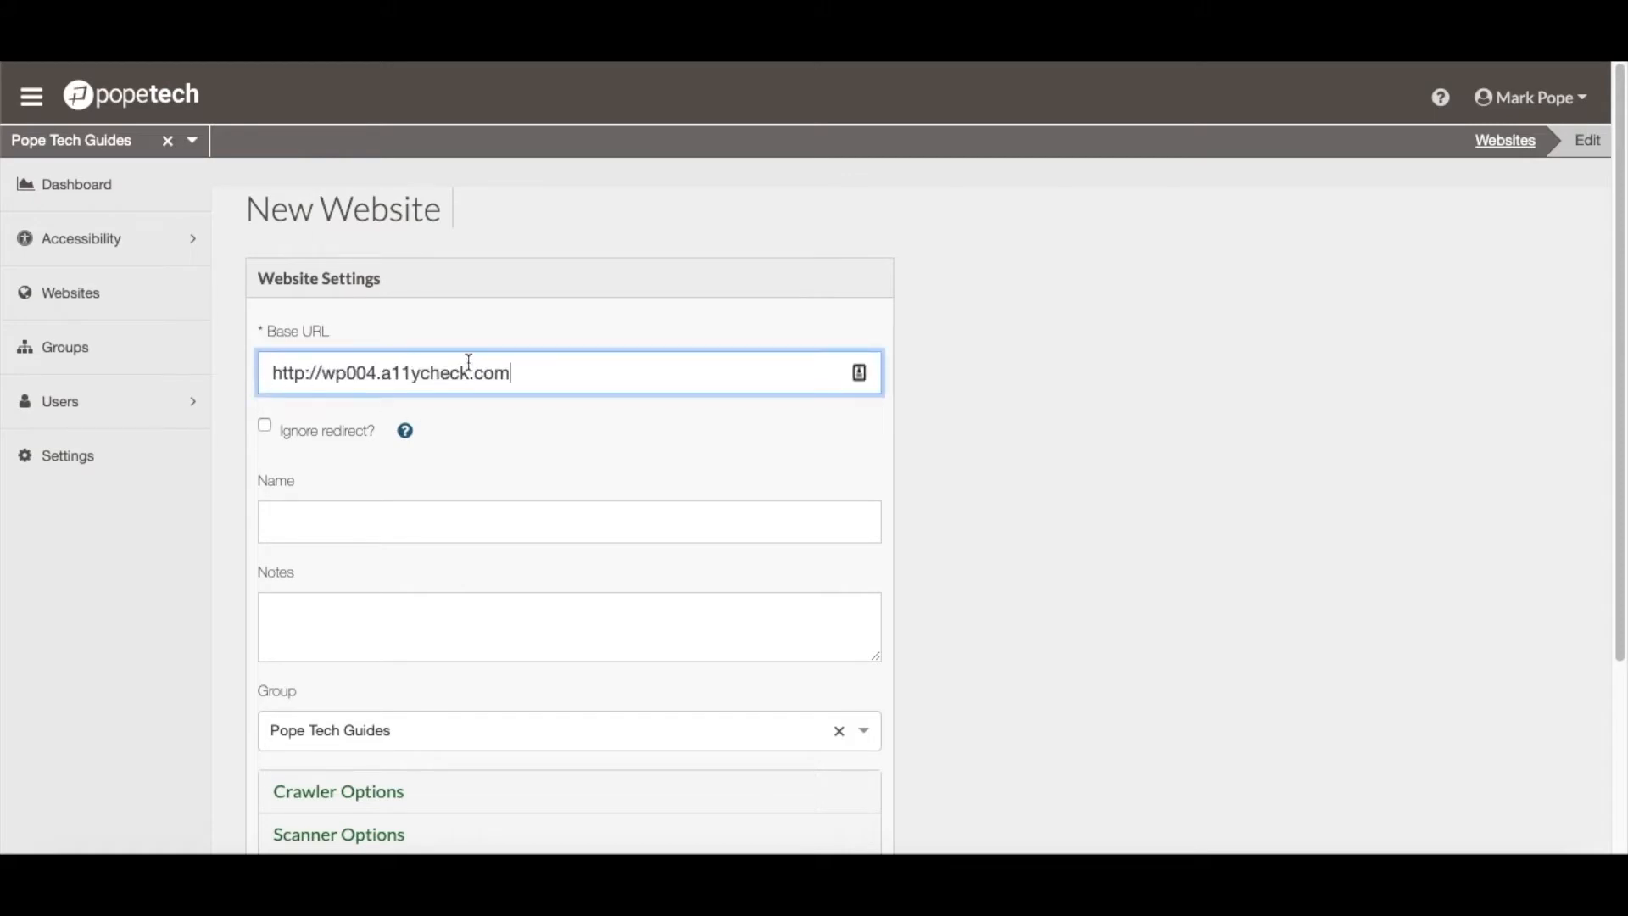
{"action": "mouse_move", "coordinate": [529, 418]}
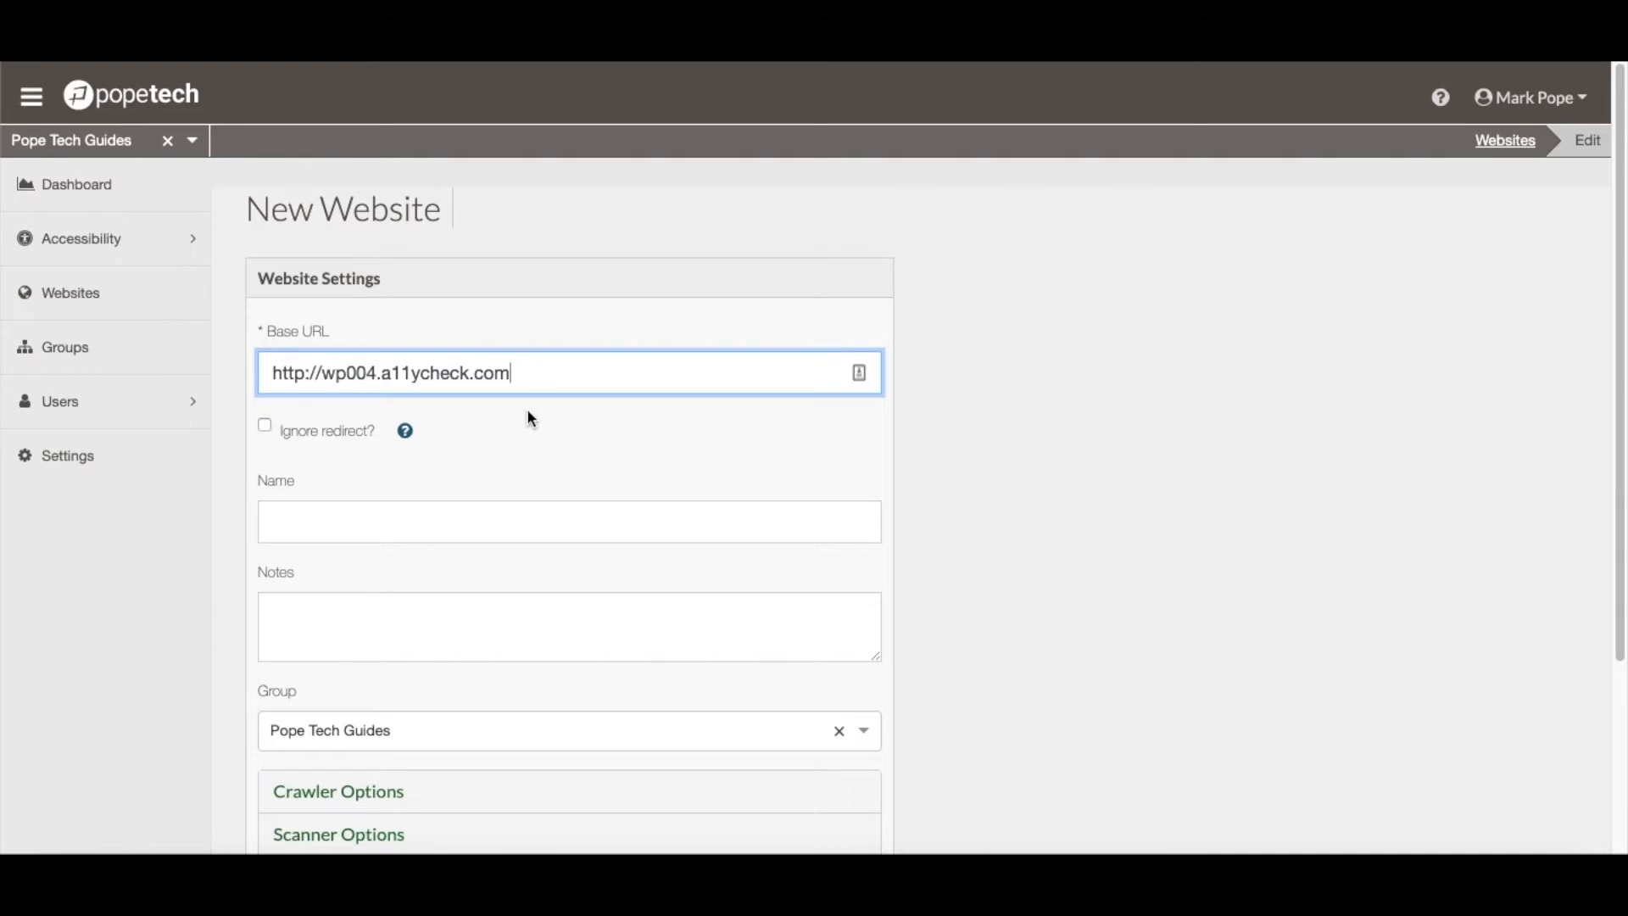
{"action": "scroll", "scroll_direction": "down", "scroll_amount": 3}
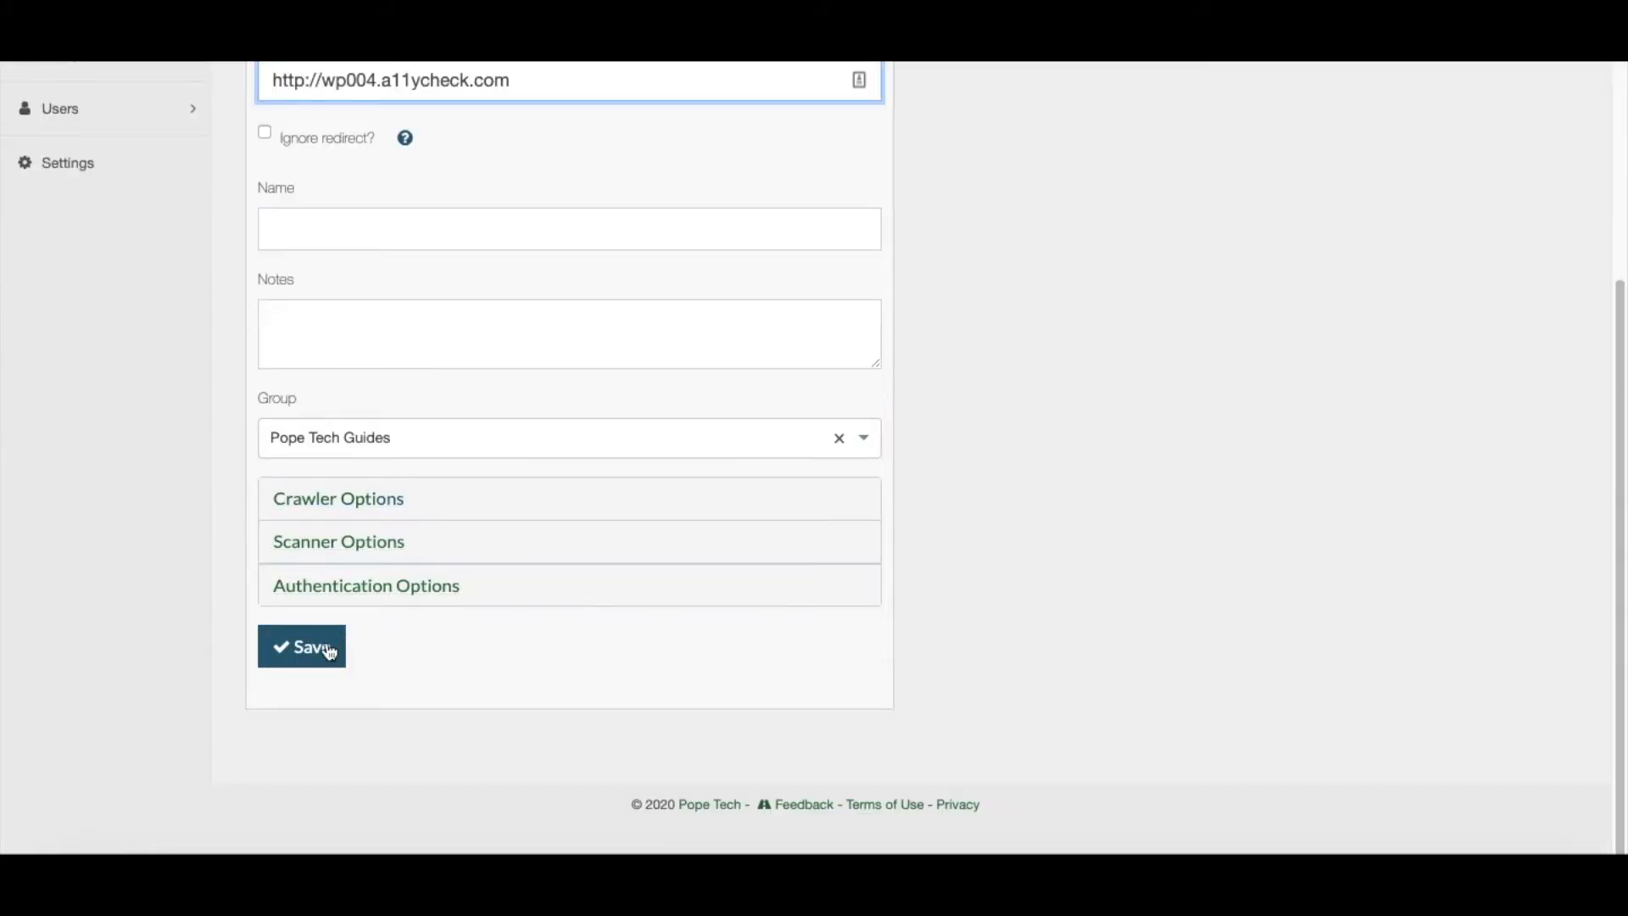
{"action": "left_click", "coordinate": [302, 646]}
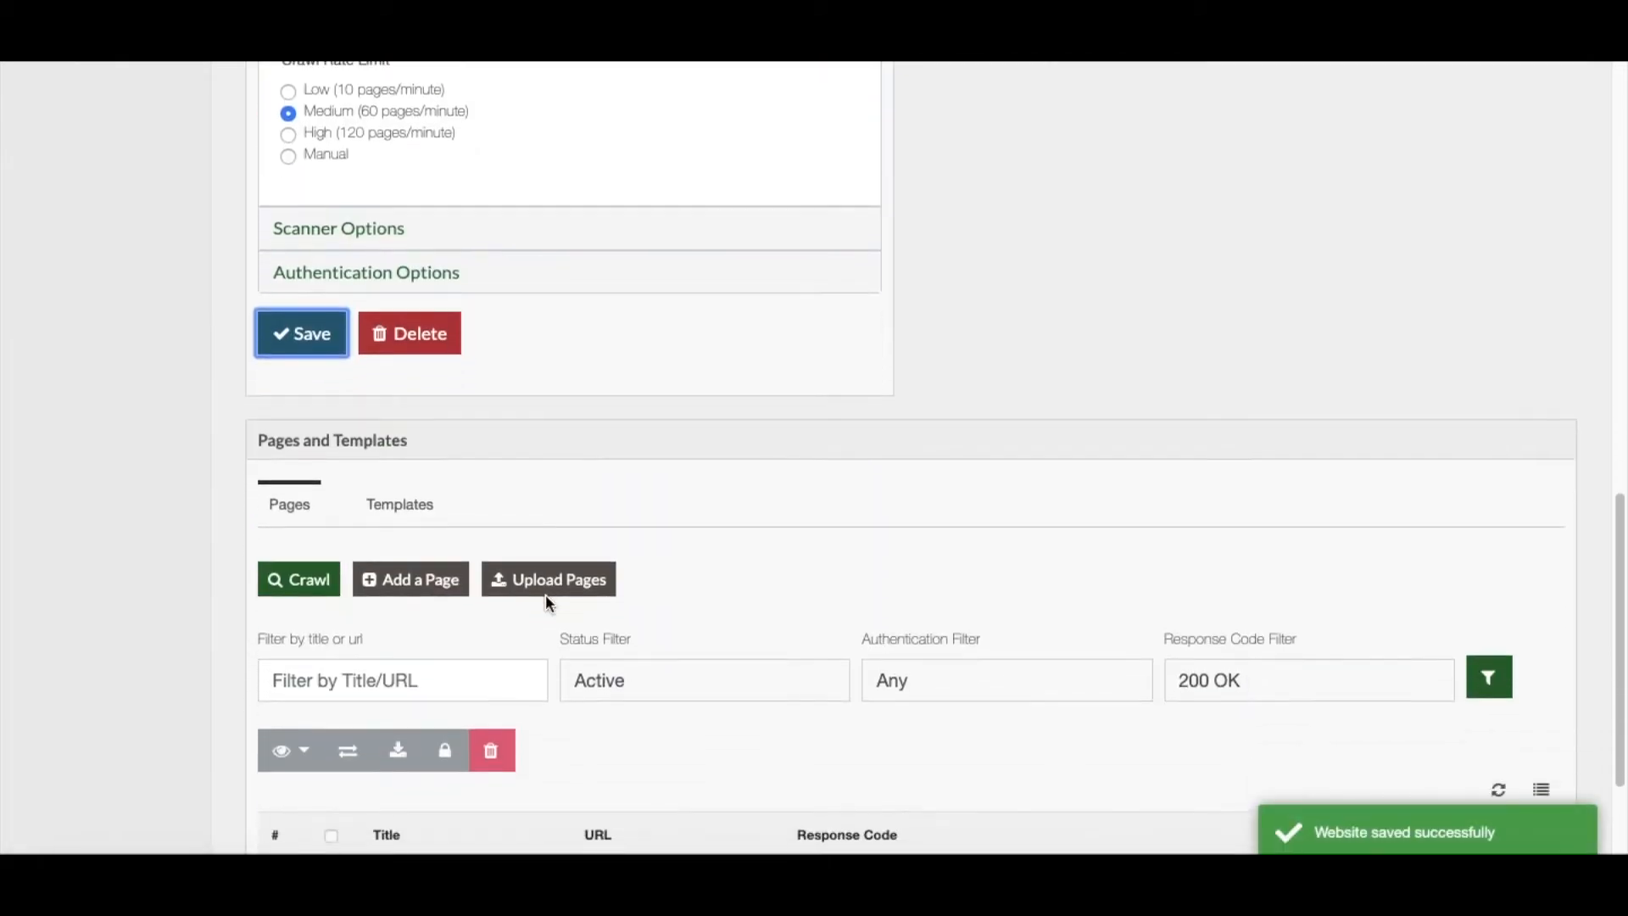
Start a crawl of wp004.a11ycheck.com from the Pages and Templates section
{"action": "scroll", "scroll_direction": "down", "scroll_amount": 3}
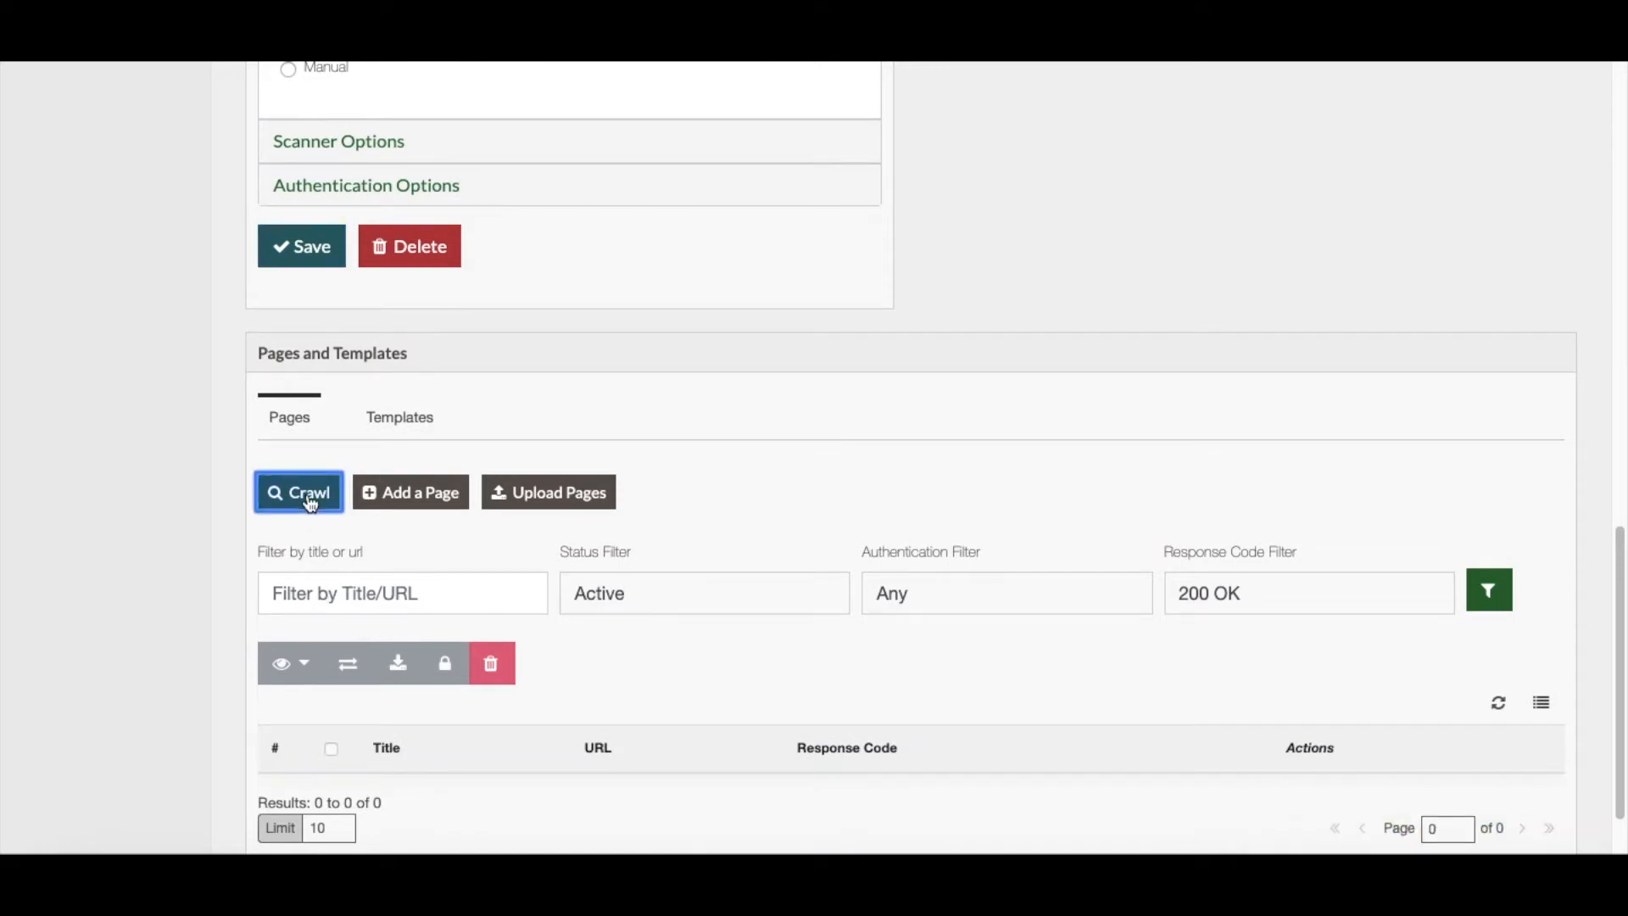
{"action": "left_click", "coordinate": [298, 492]}
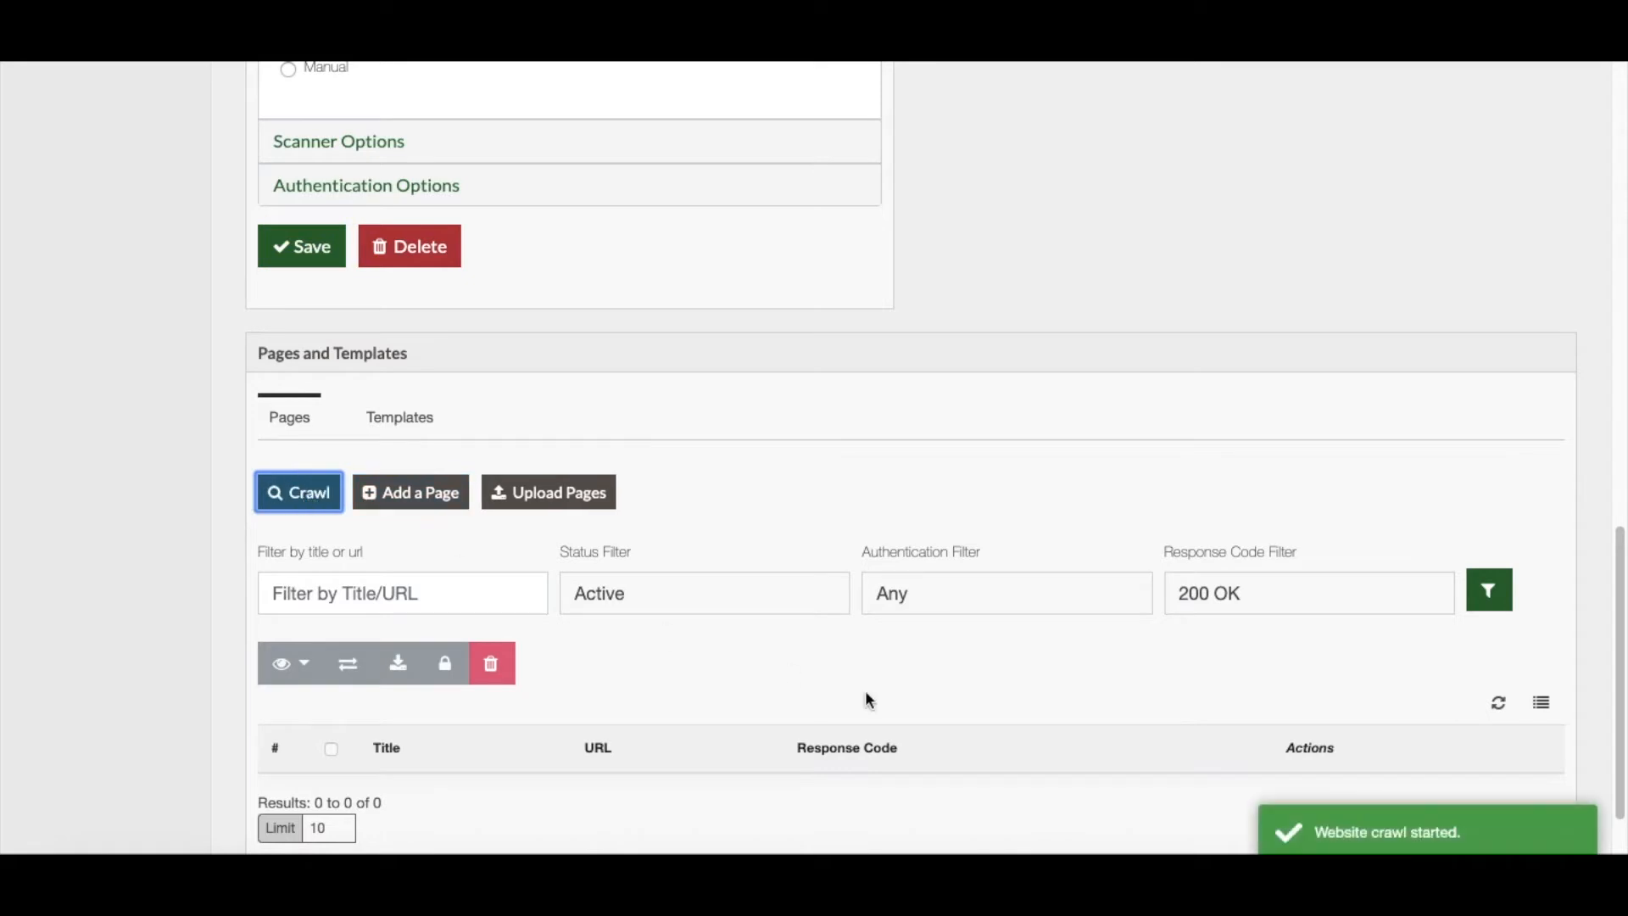
{"action": "mouse_move", "coordinate": [1465, 737]}
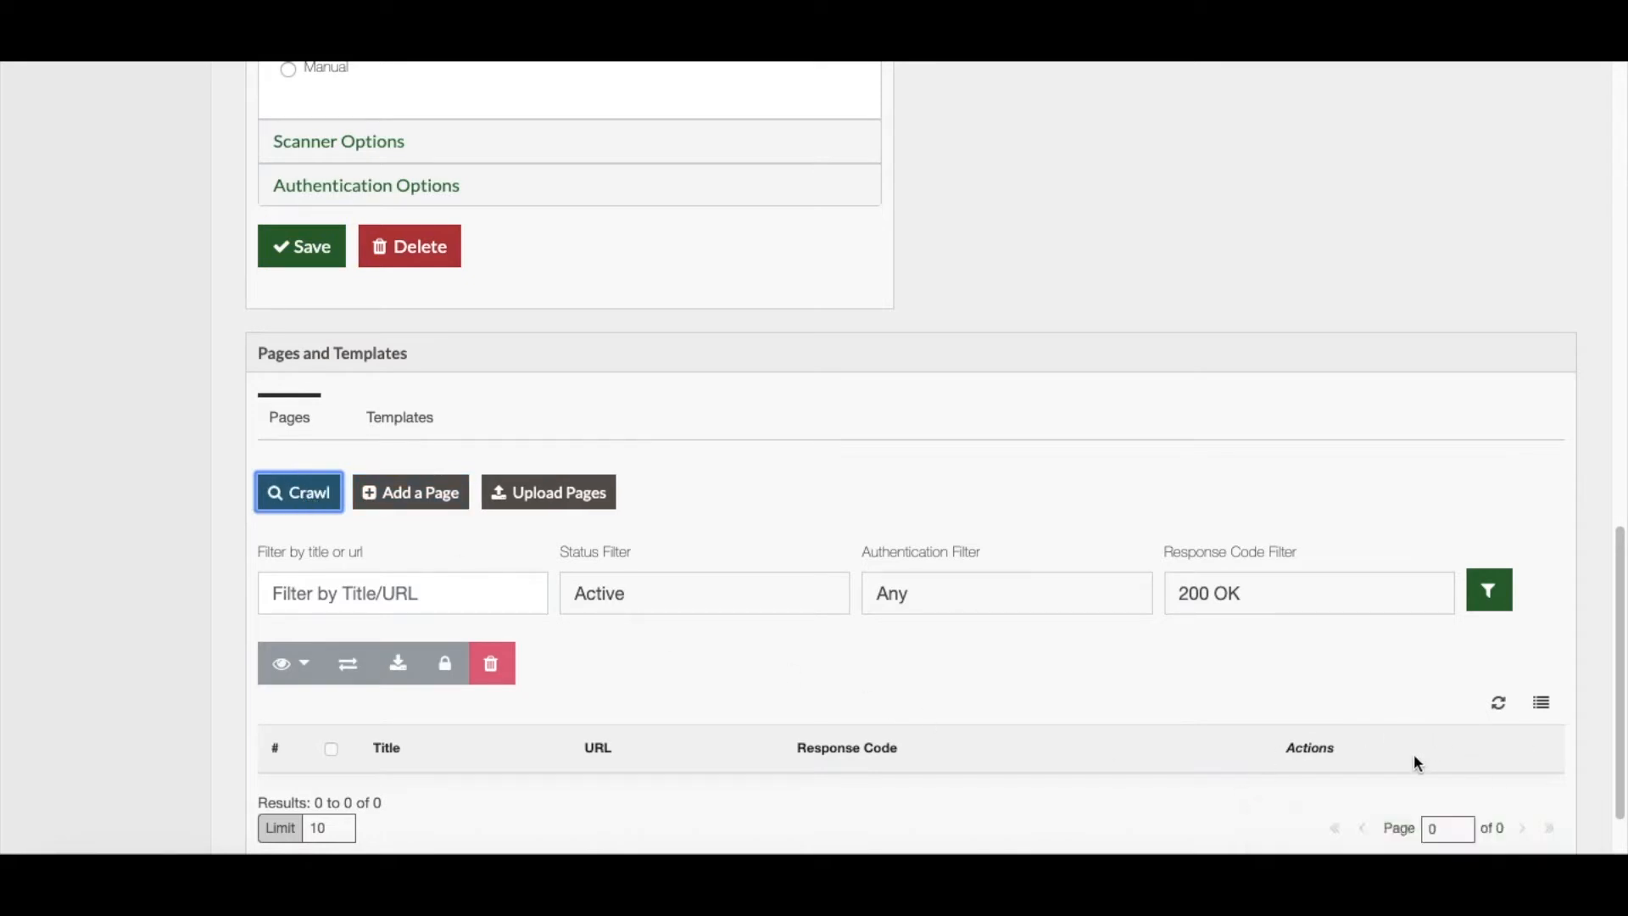
{"action": "scroll", "scroll_direction": "down", "scroll_amount": 3}
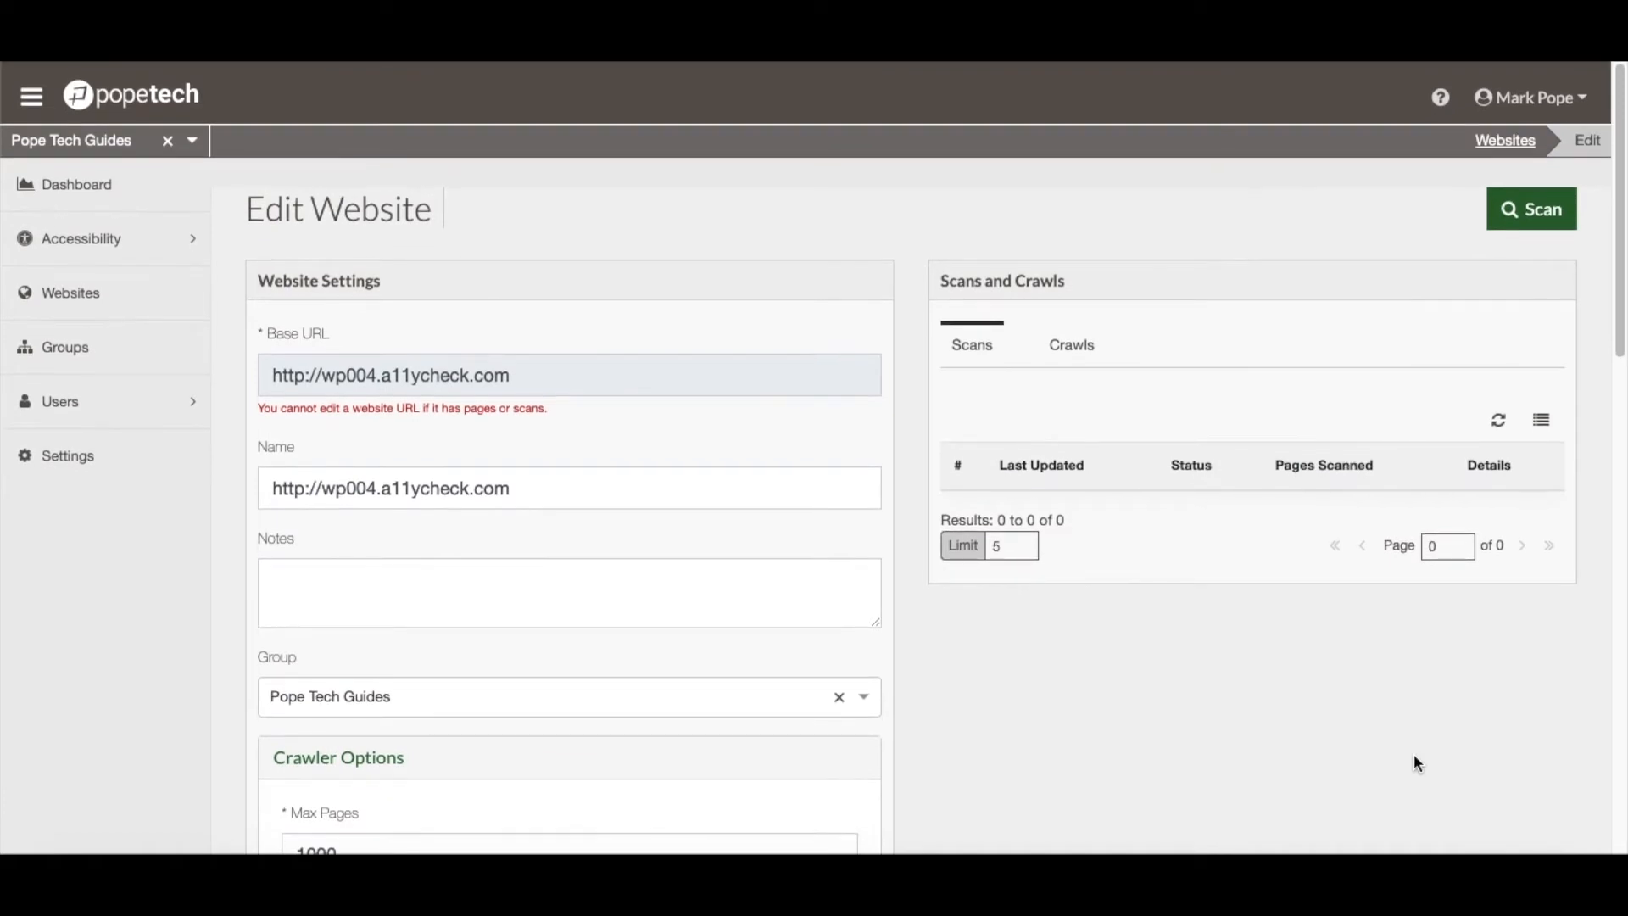
{"action": "mouse_move", "coordinate": [739, 296]}
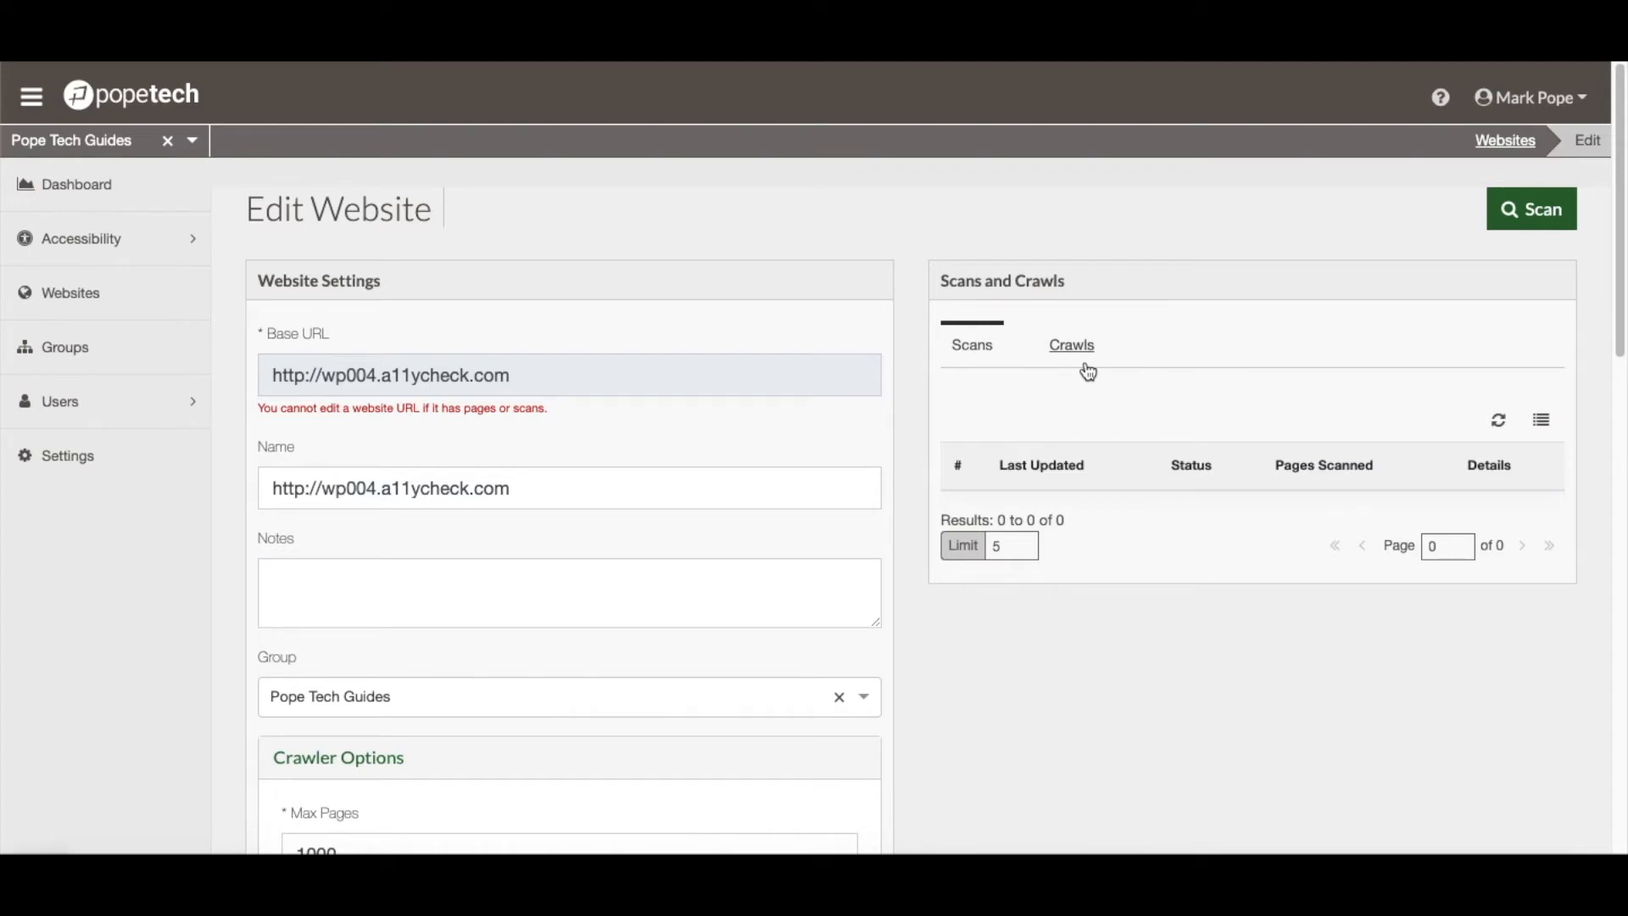
Refresh the Crawls tab until the crawl succeeds with 9 pages found, 8 added
{"action": "left_click", "coordinate": [1072, 345]}
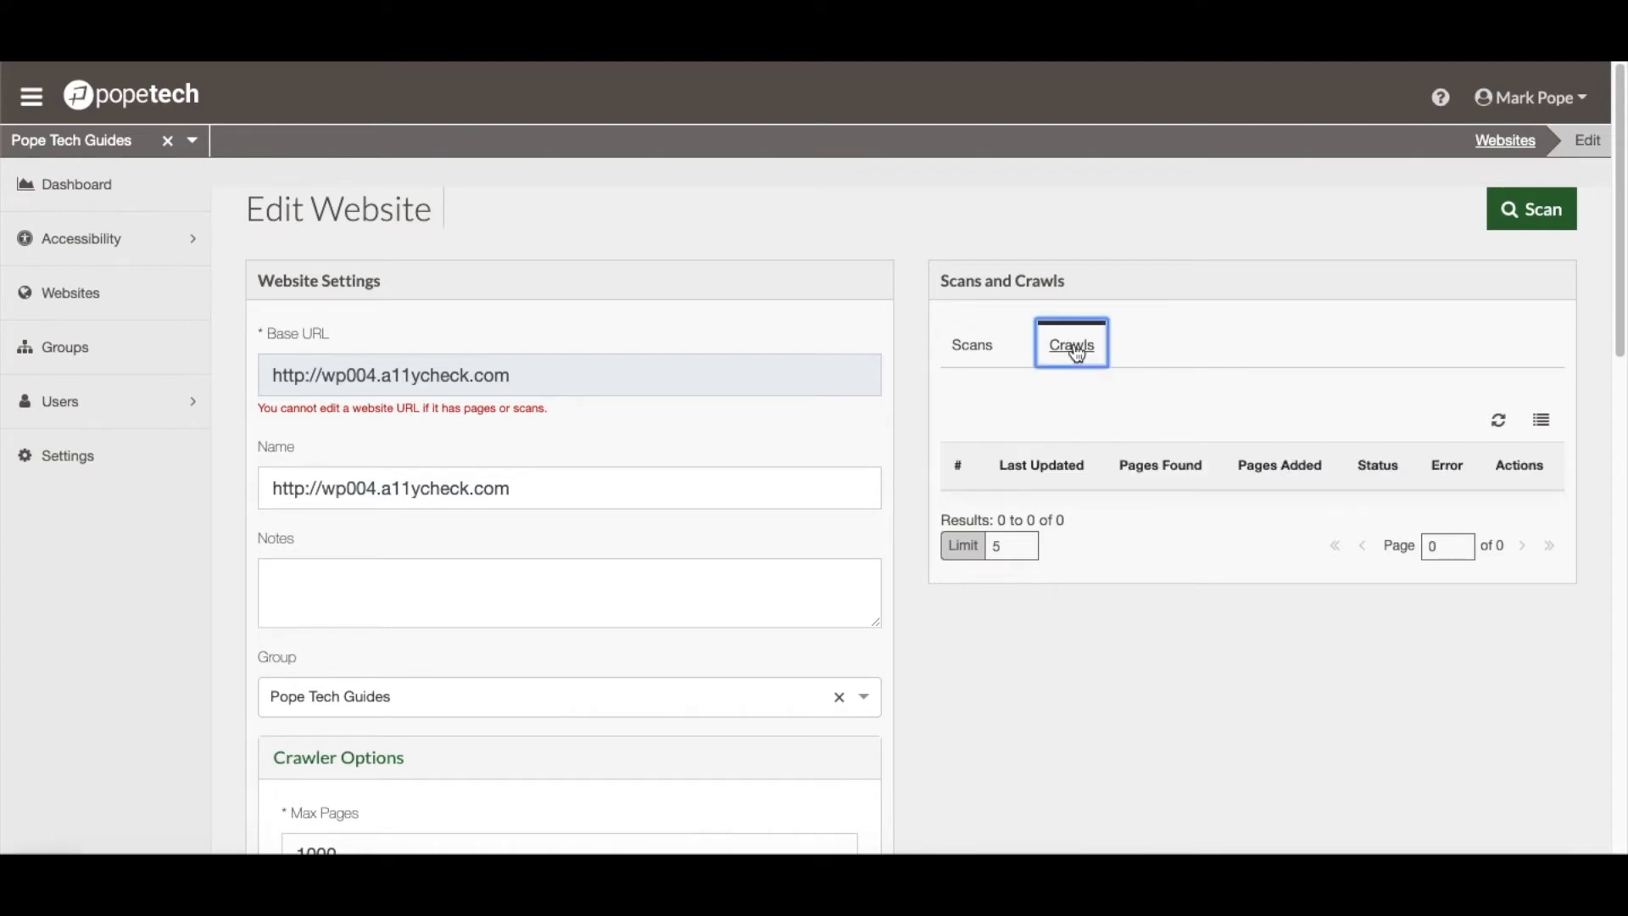
{"action": "mouse_move", "coordinate": [1426, 428]}
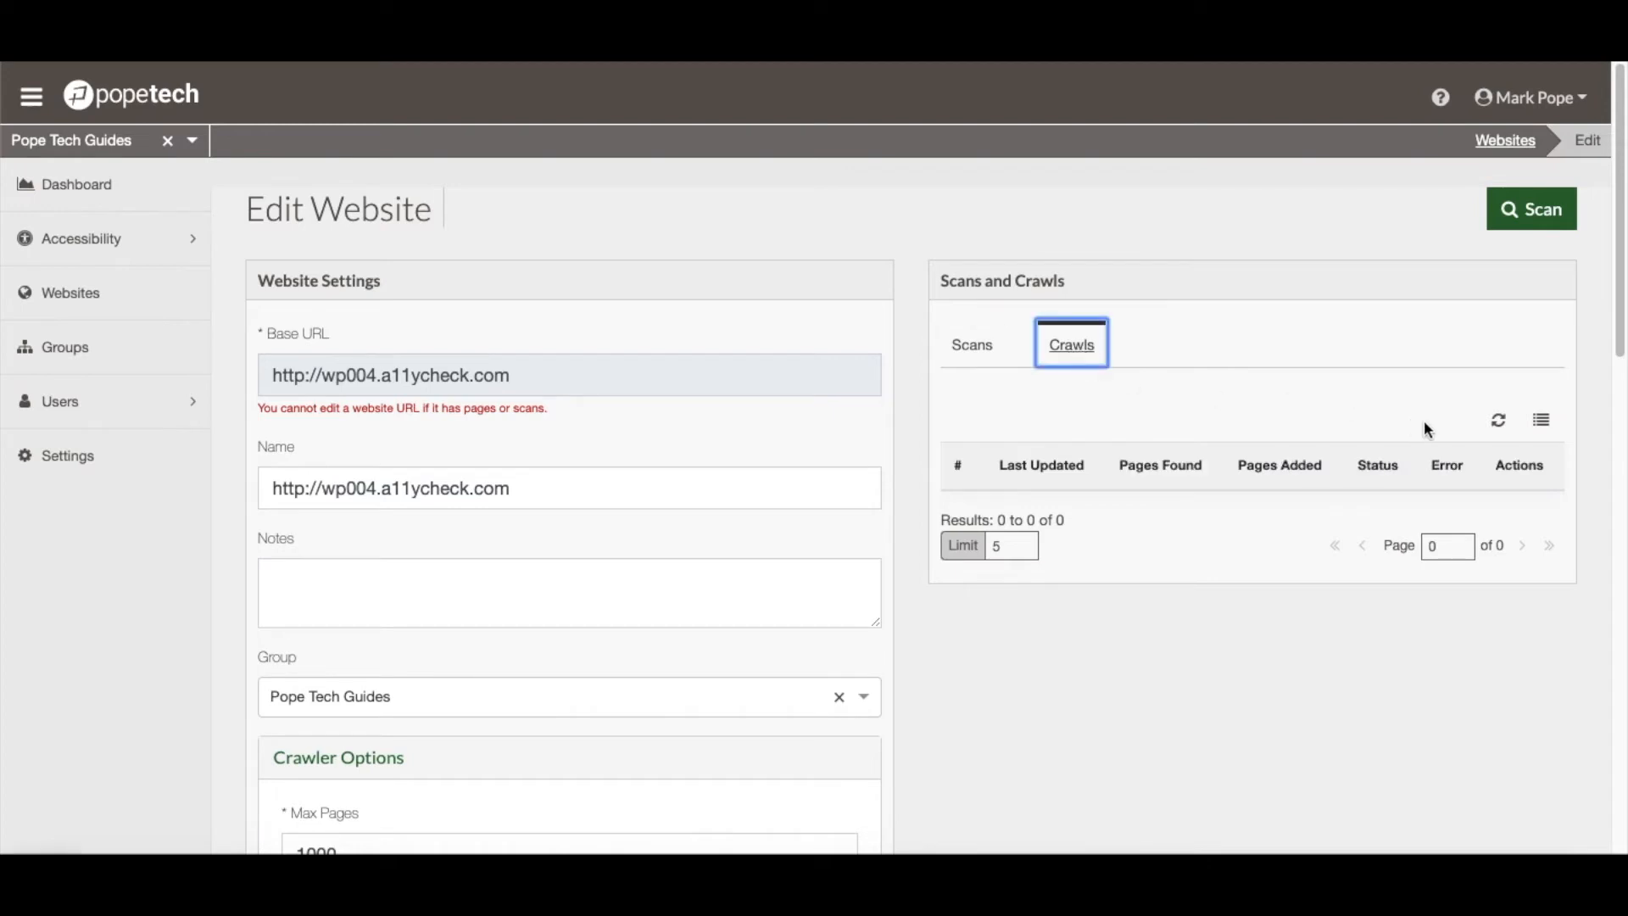
{"action": "left_click", "coordinate": [1498, 420]}
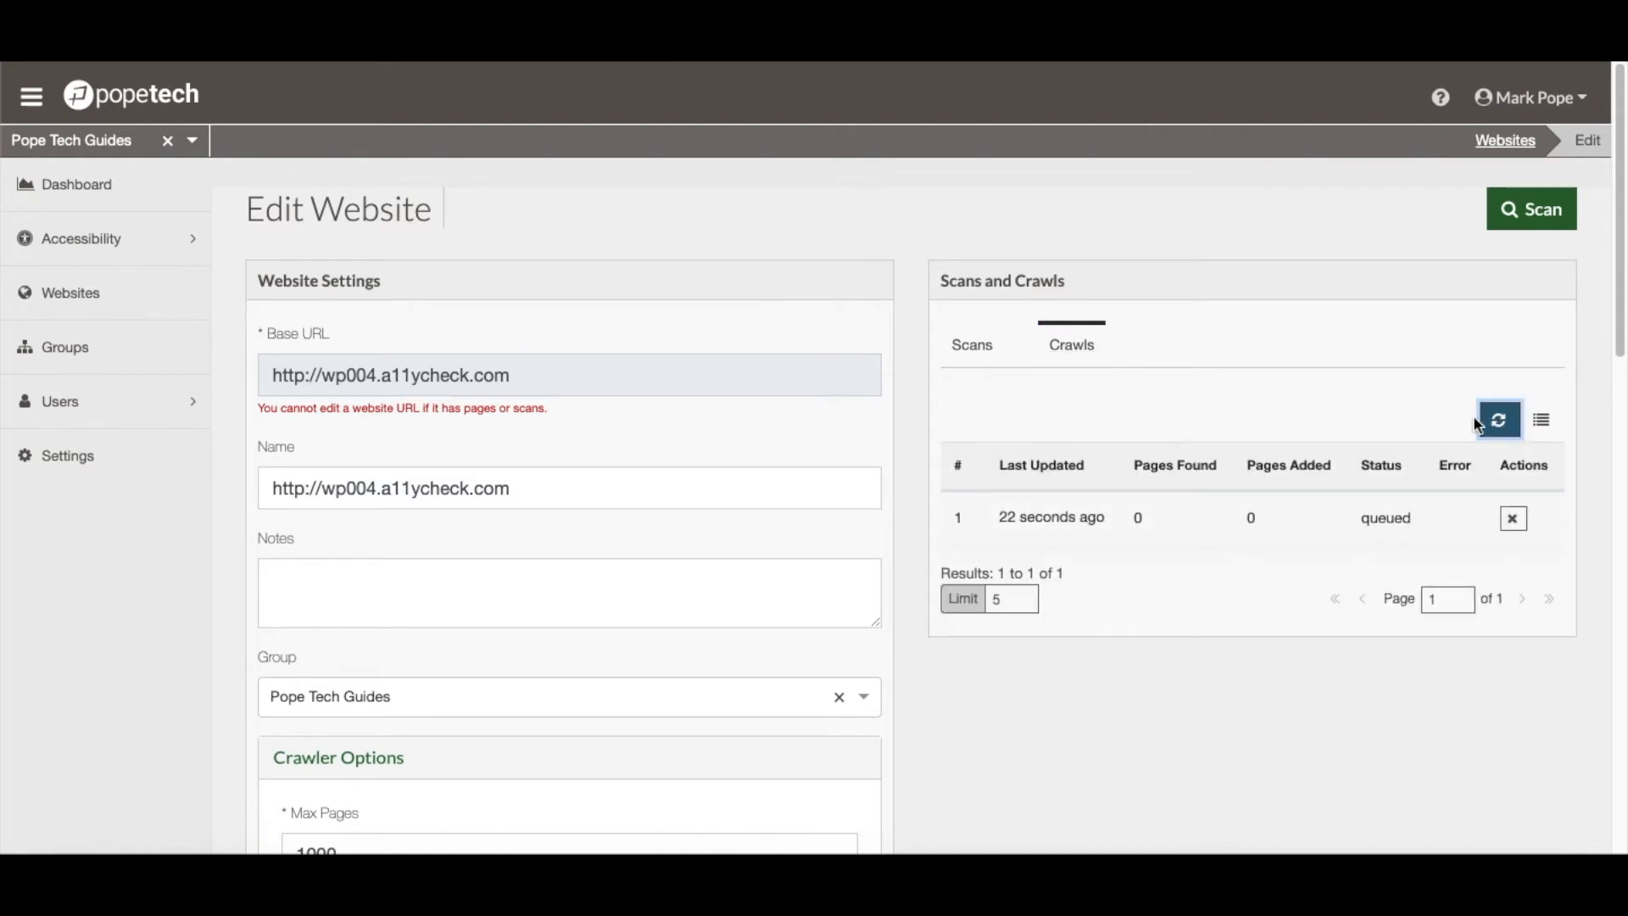
{"action": "left_click", "coordinate": [1501, 420]}
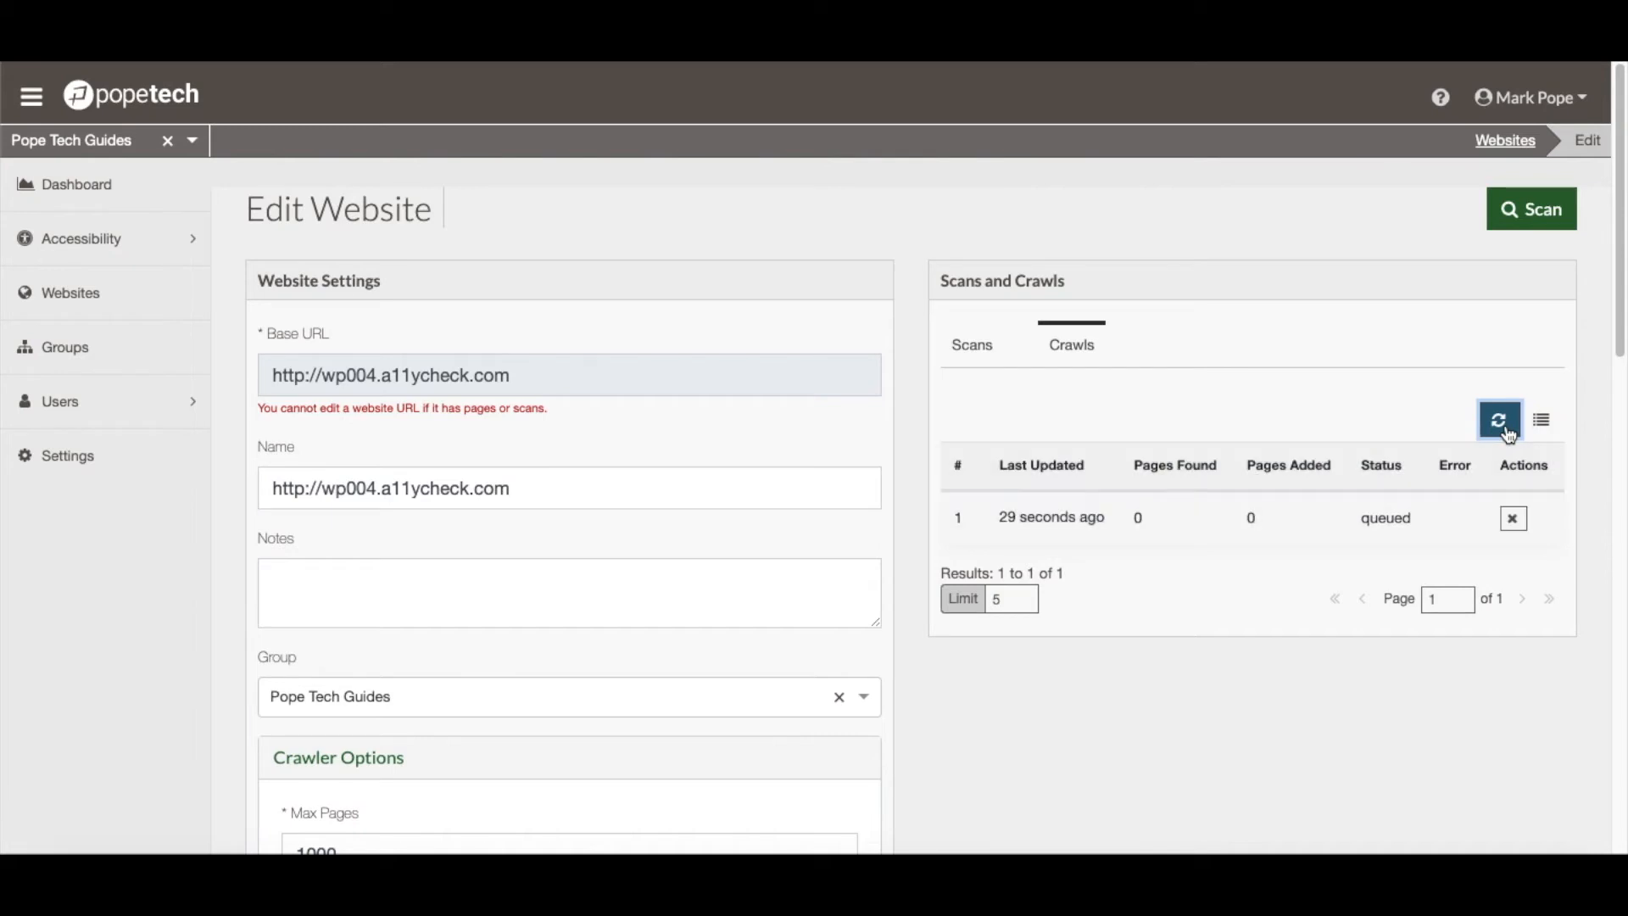
{"action": "mouse_move", "coordinate": [1136, 351]}
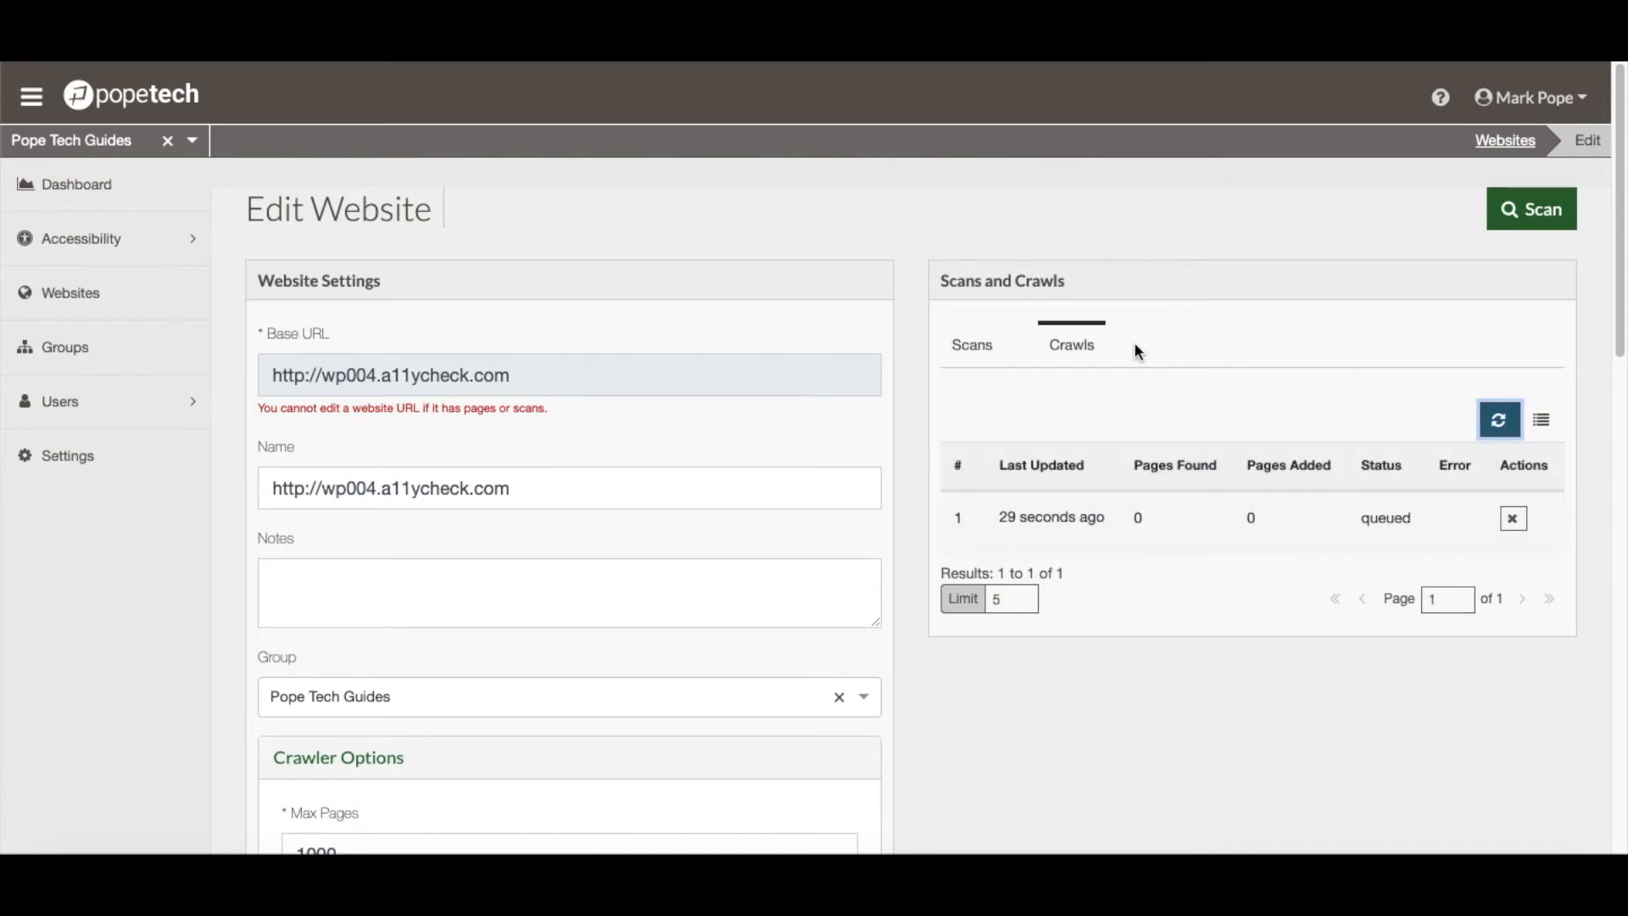
{"action": "mouse_move", "coordinate": [1432, 544]}
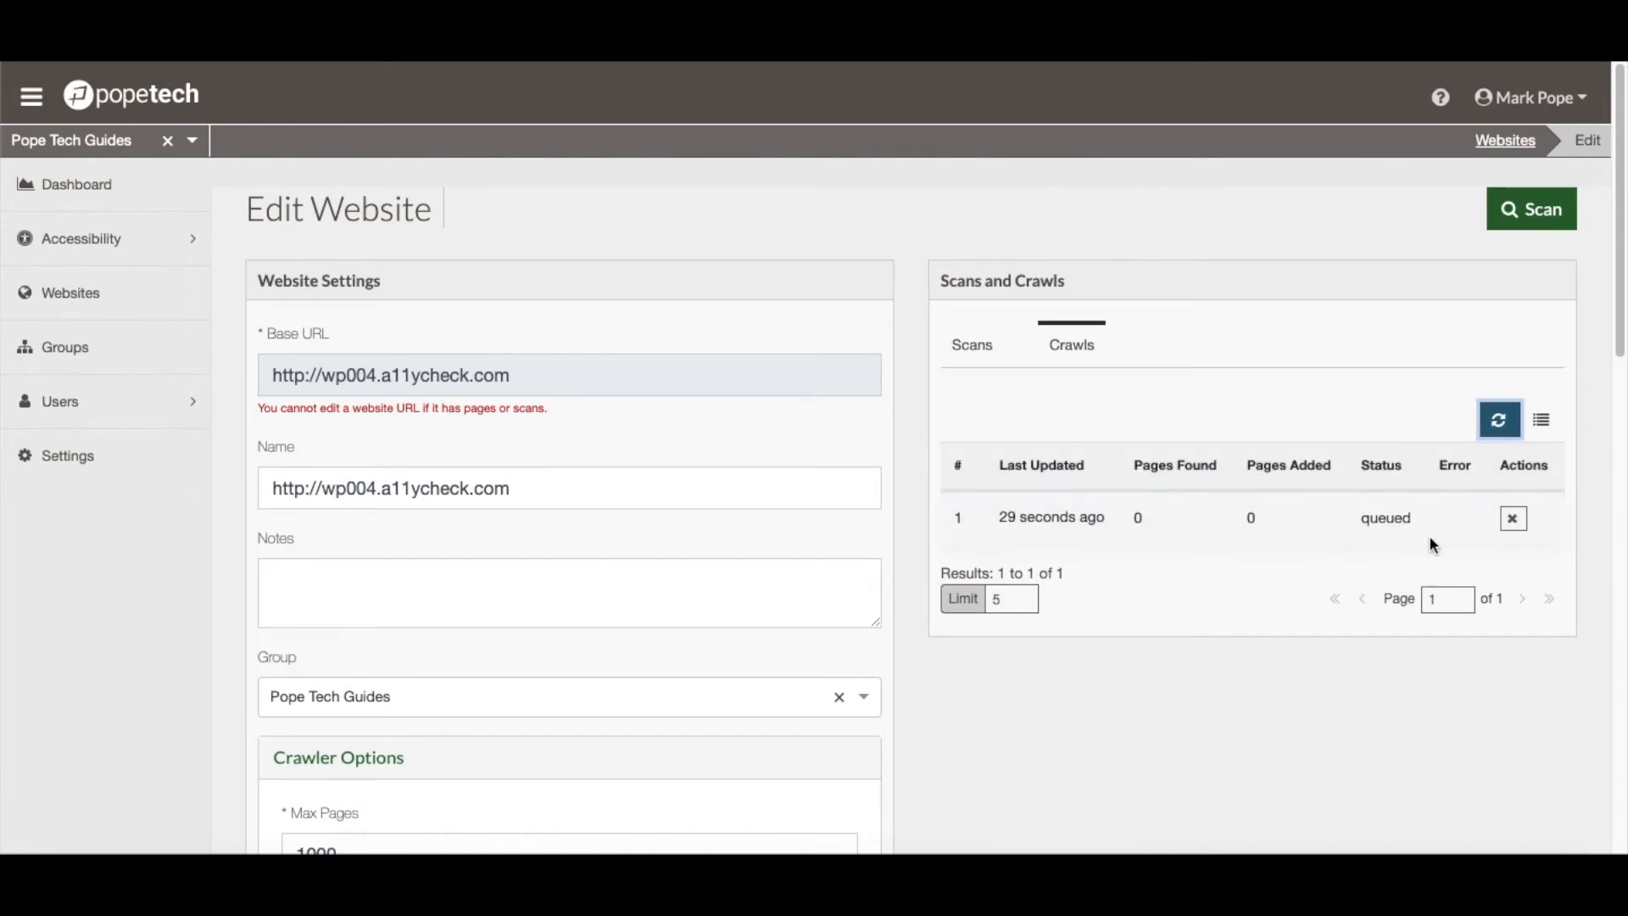
{"action": "left_click", "coordinate": [1499, 419]}
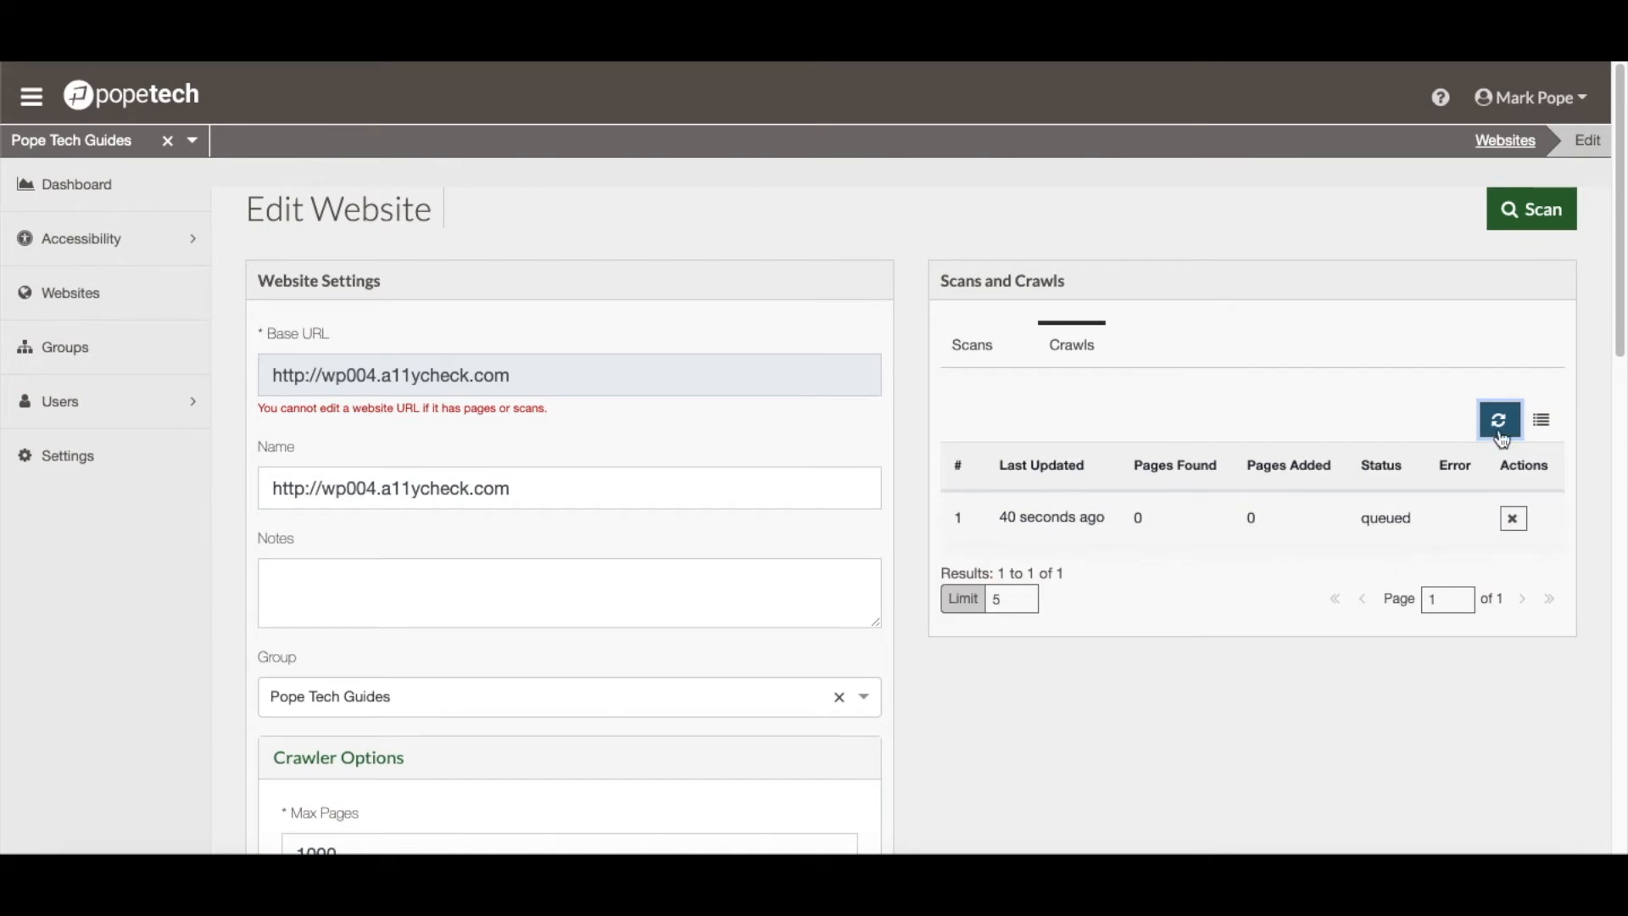
{"action": "left_click", "coordinate": [1500, 418]}
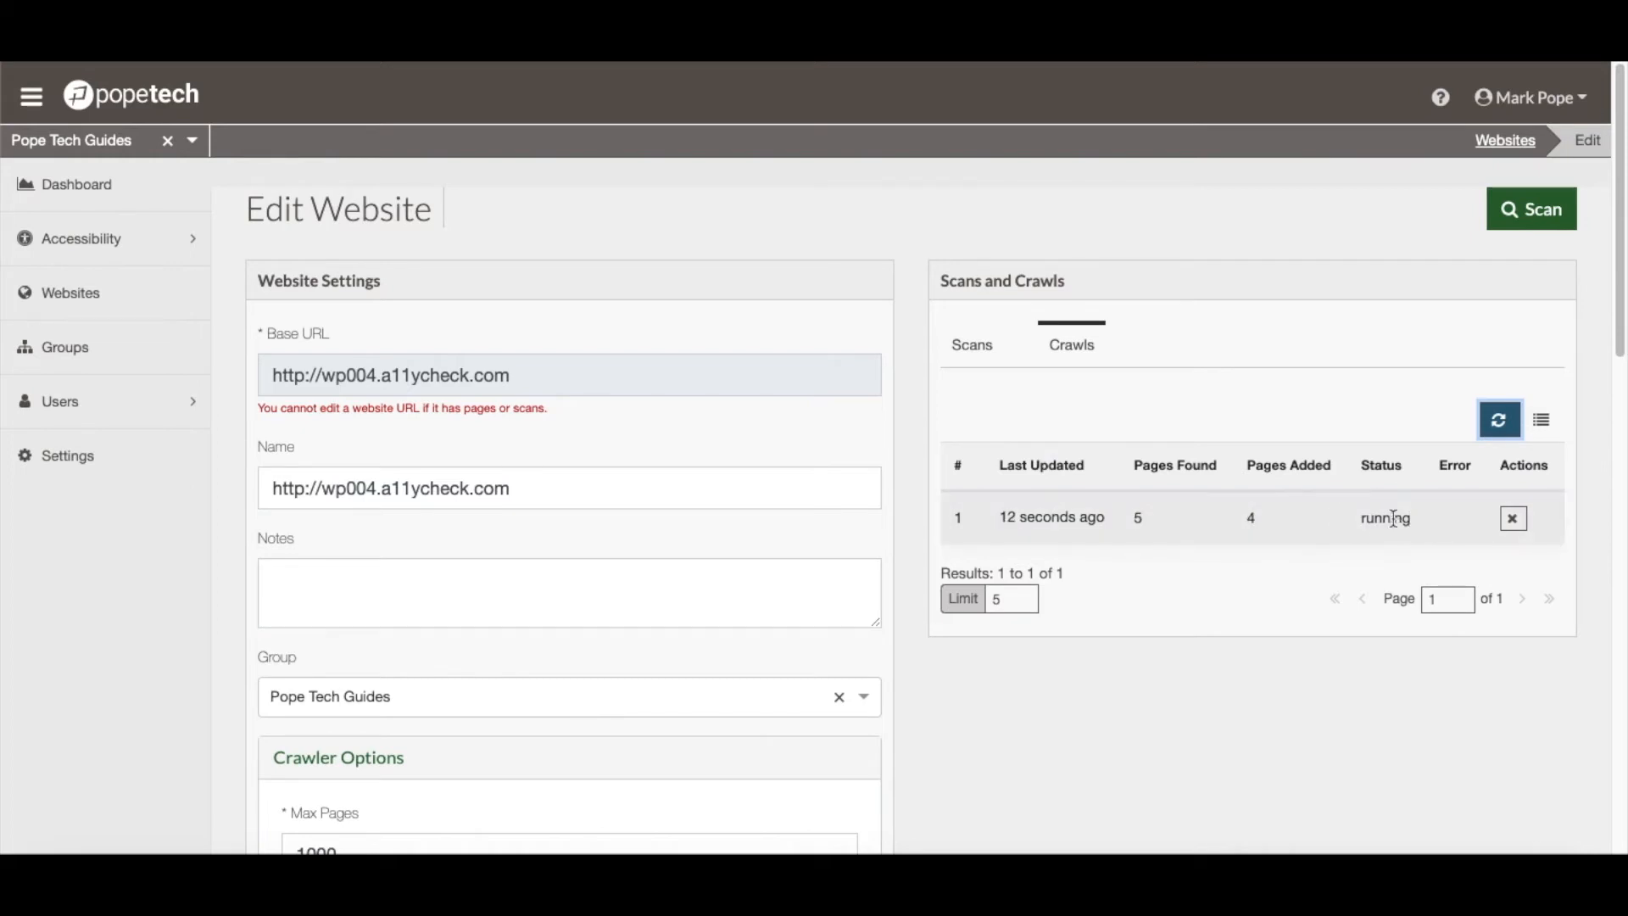
{"action": "mouse_move", "coordinate": [1387, 539]}
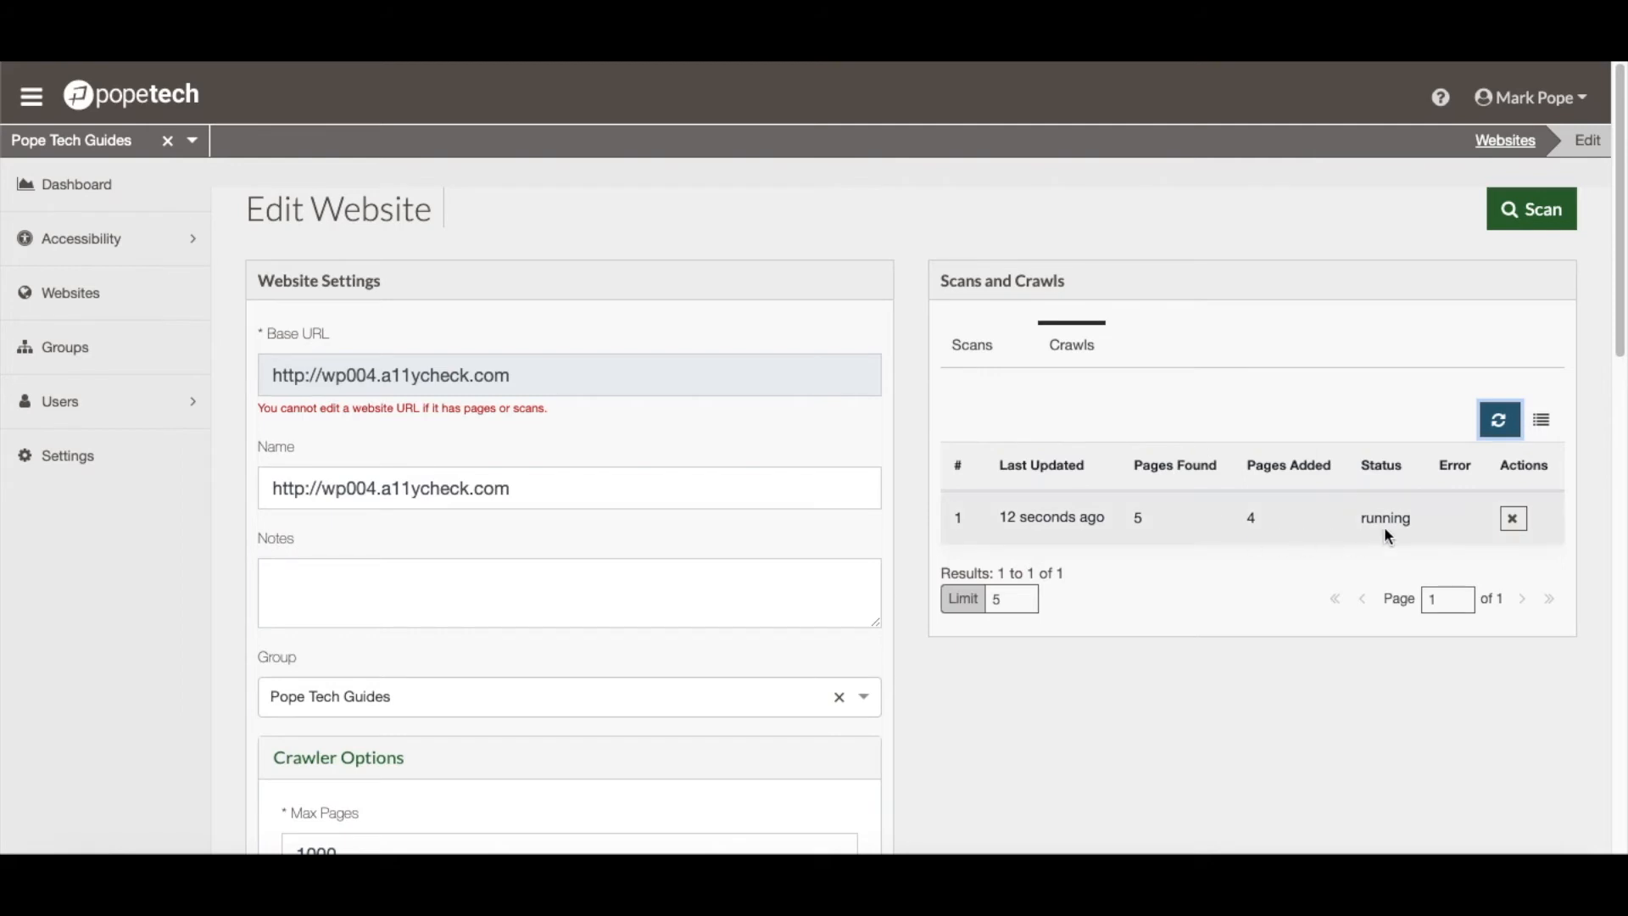
{"action": "left_click", "coordinate": [1498, 419]}
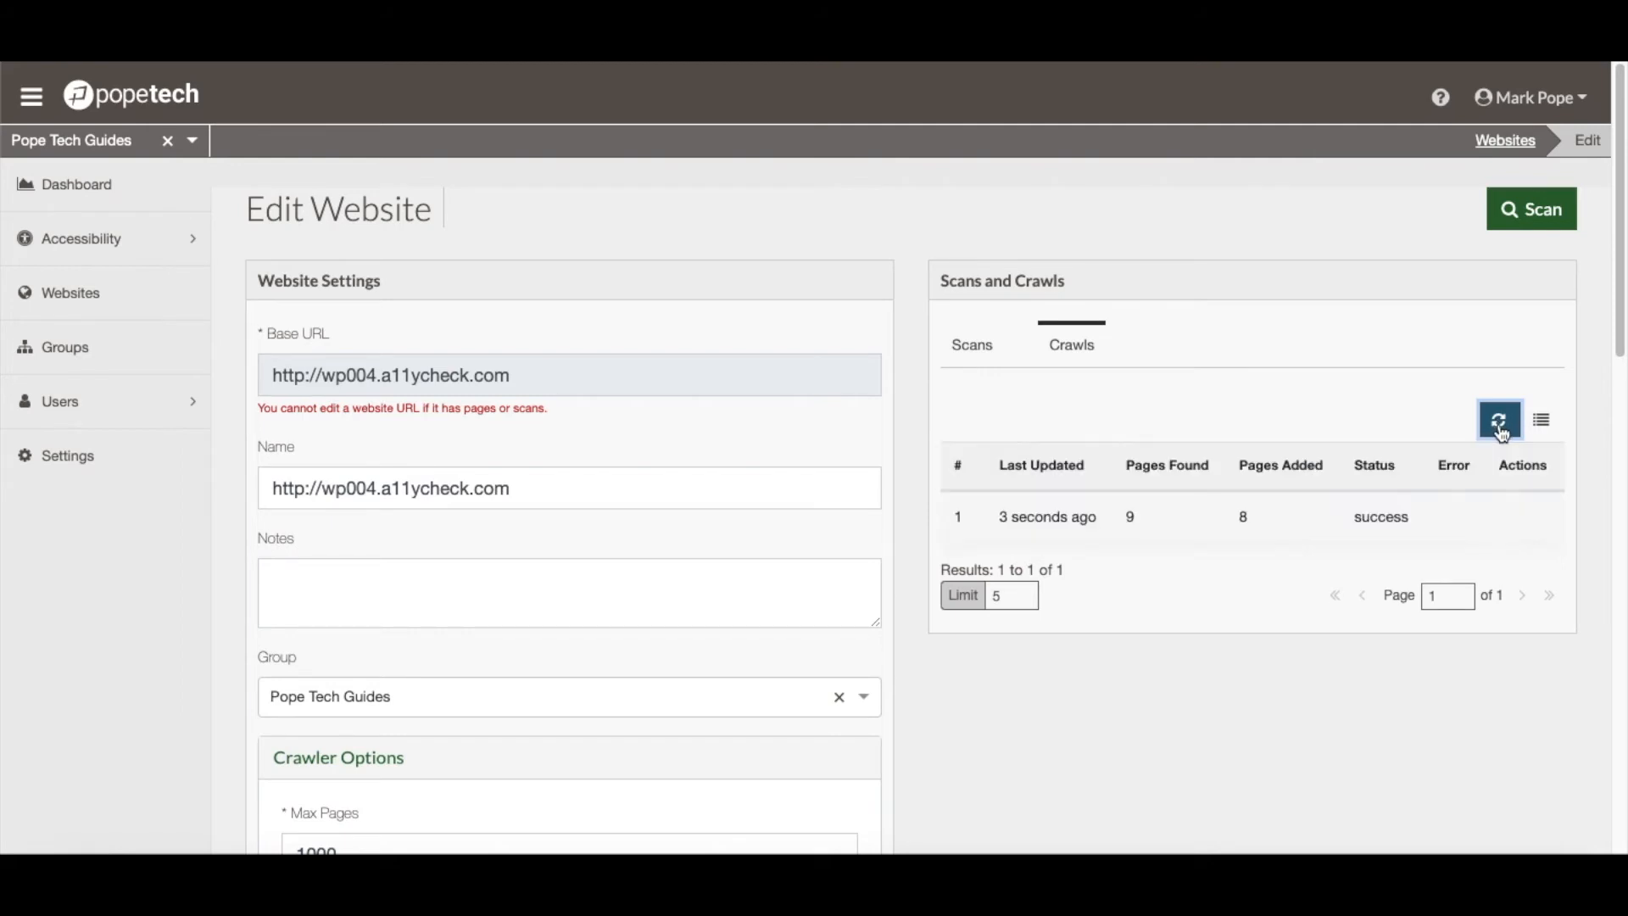
{"action": "mouse_move", "coordinate": [1337, 702]}
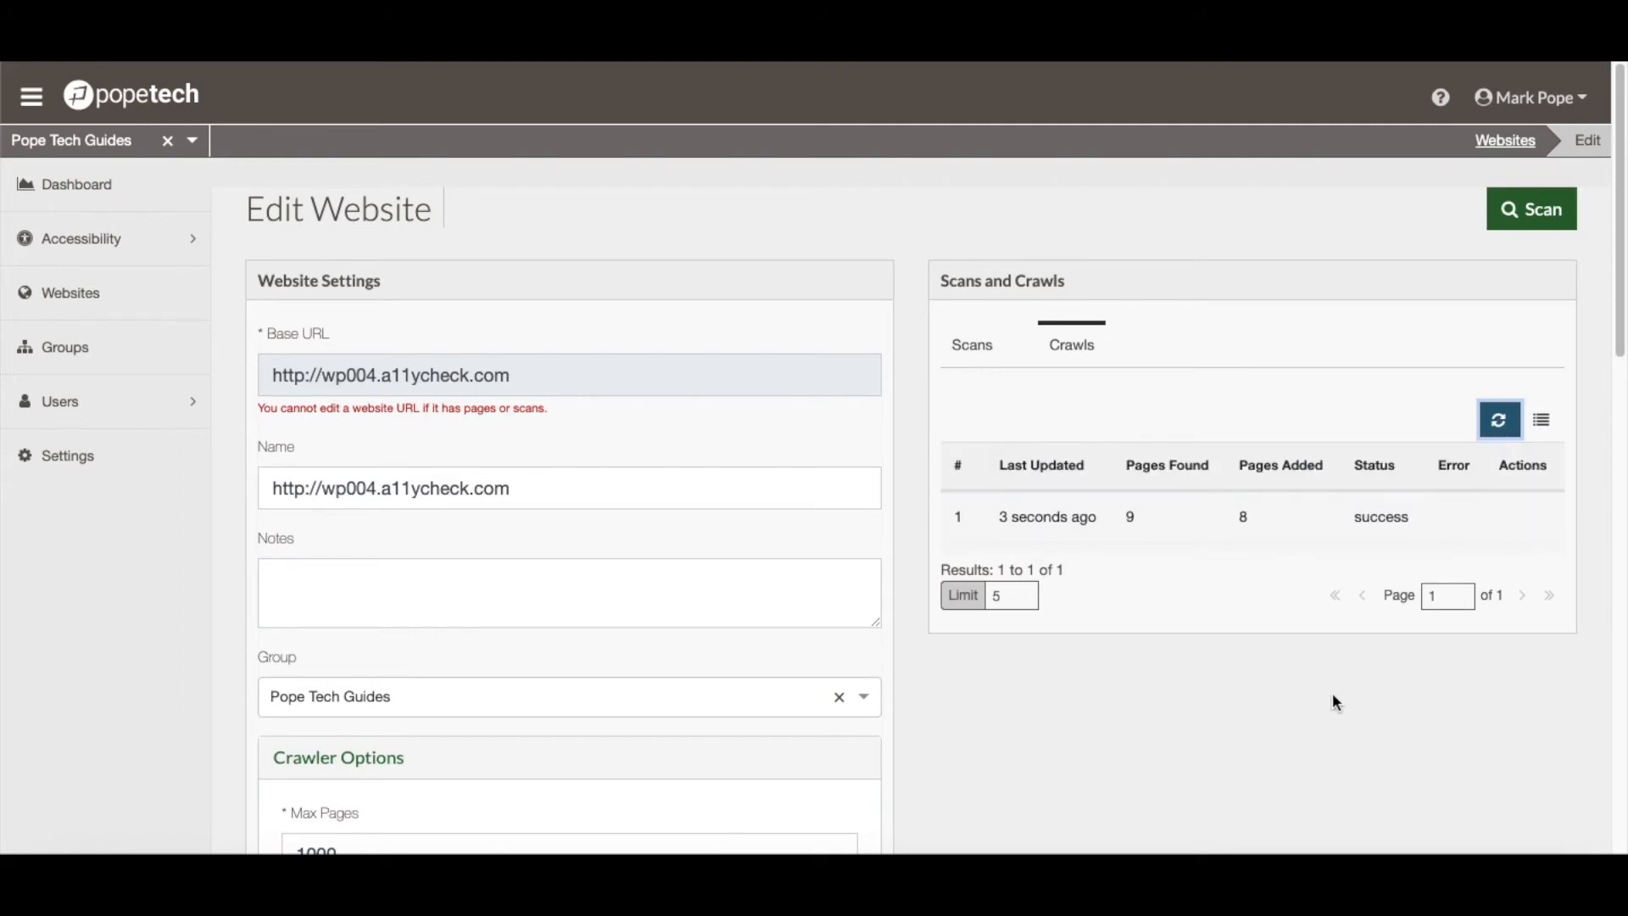
{"action": "mouse_move", "coordinate": [1296, 678]}
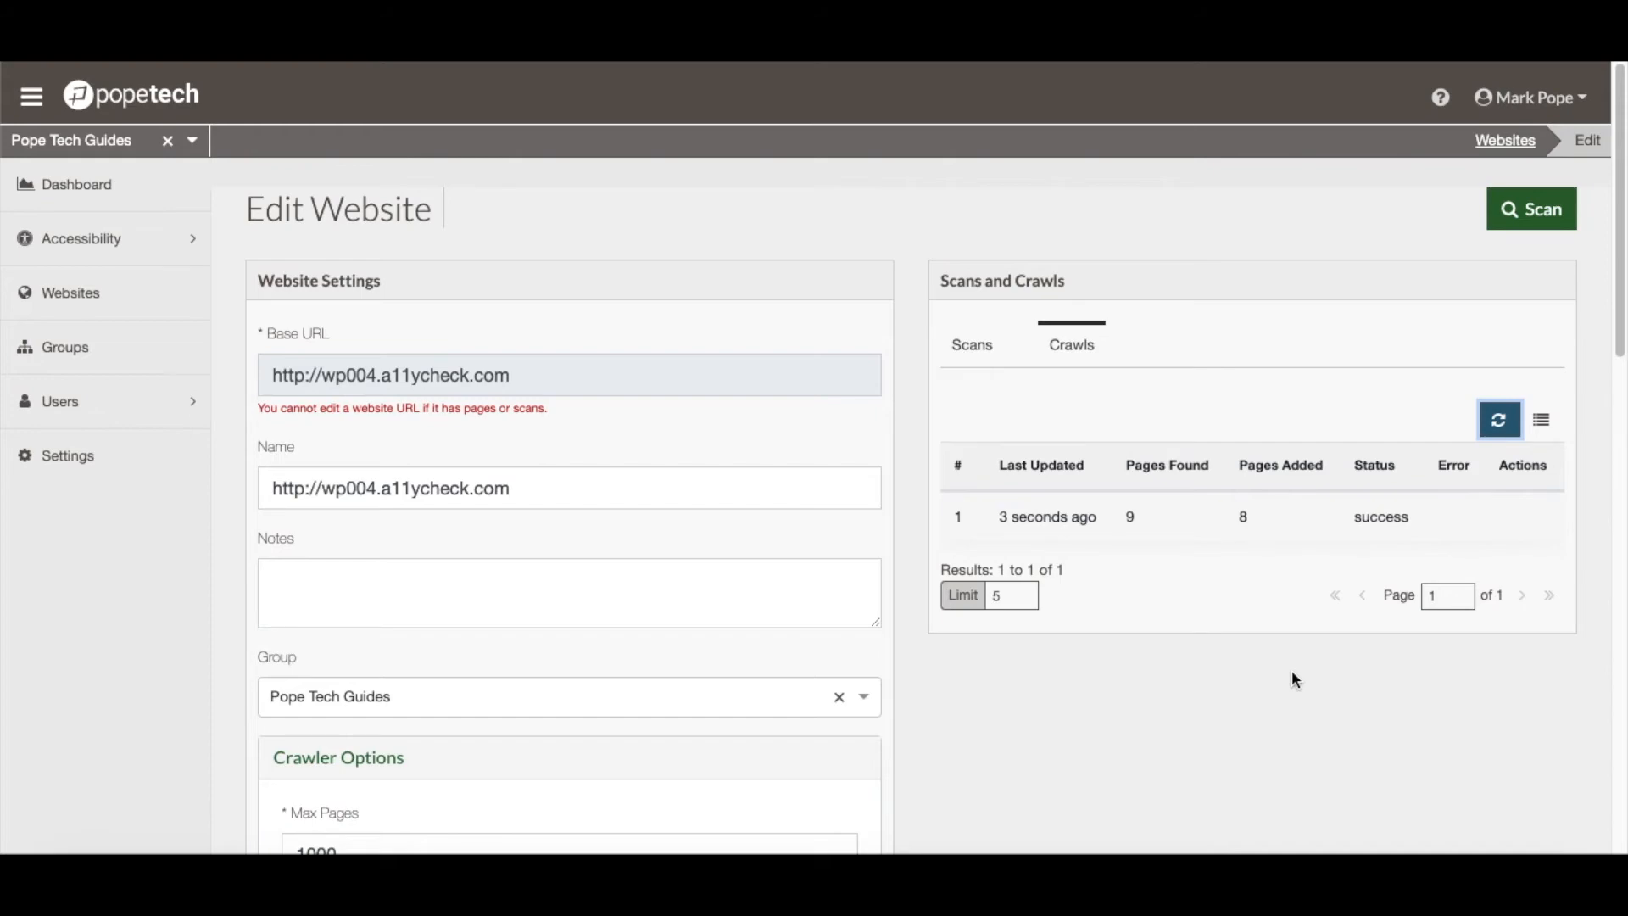
Refresh Pages and Templates to list all 8 crawled pages with response code 200
{"action": "scroll", "scroll_direction": "down", "scroll_amount": 3}
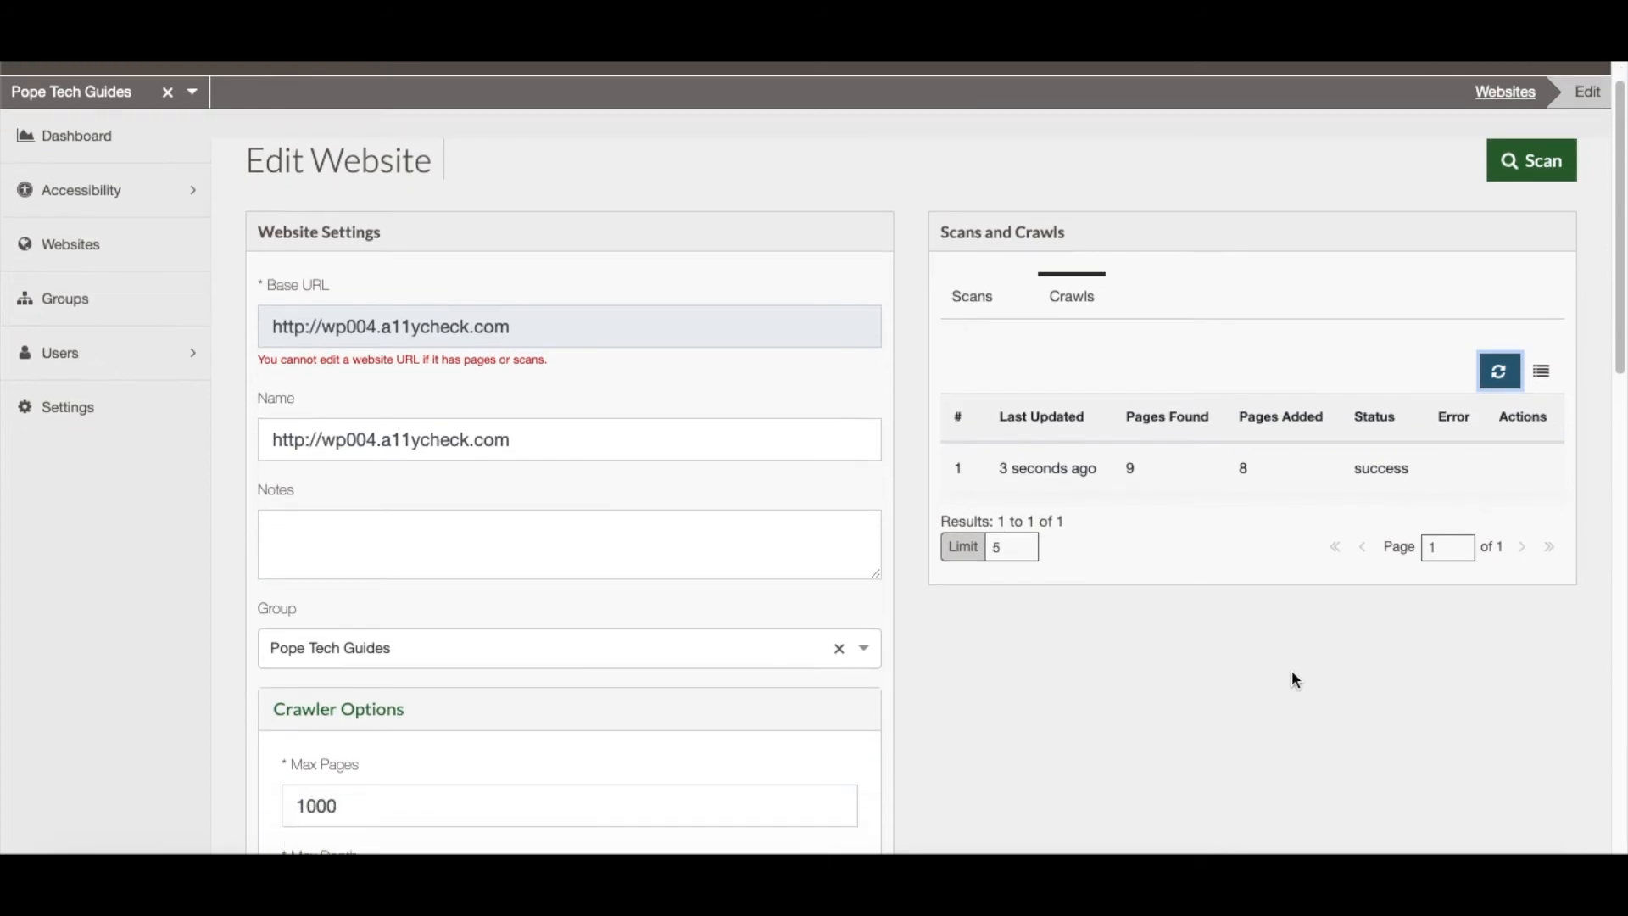
{"action": "scroll", "scroll_direction": "down", "scroll_amount": 3}
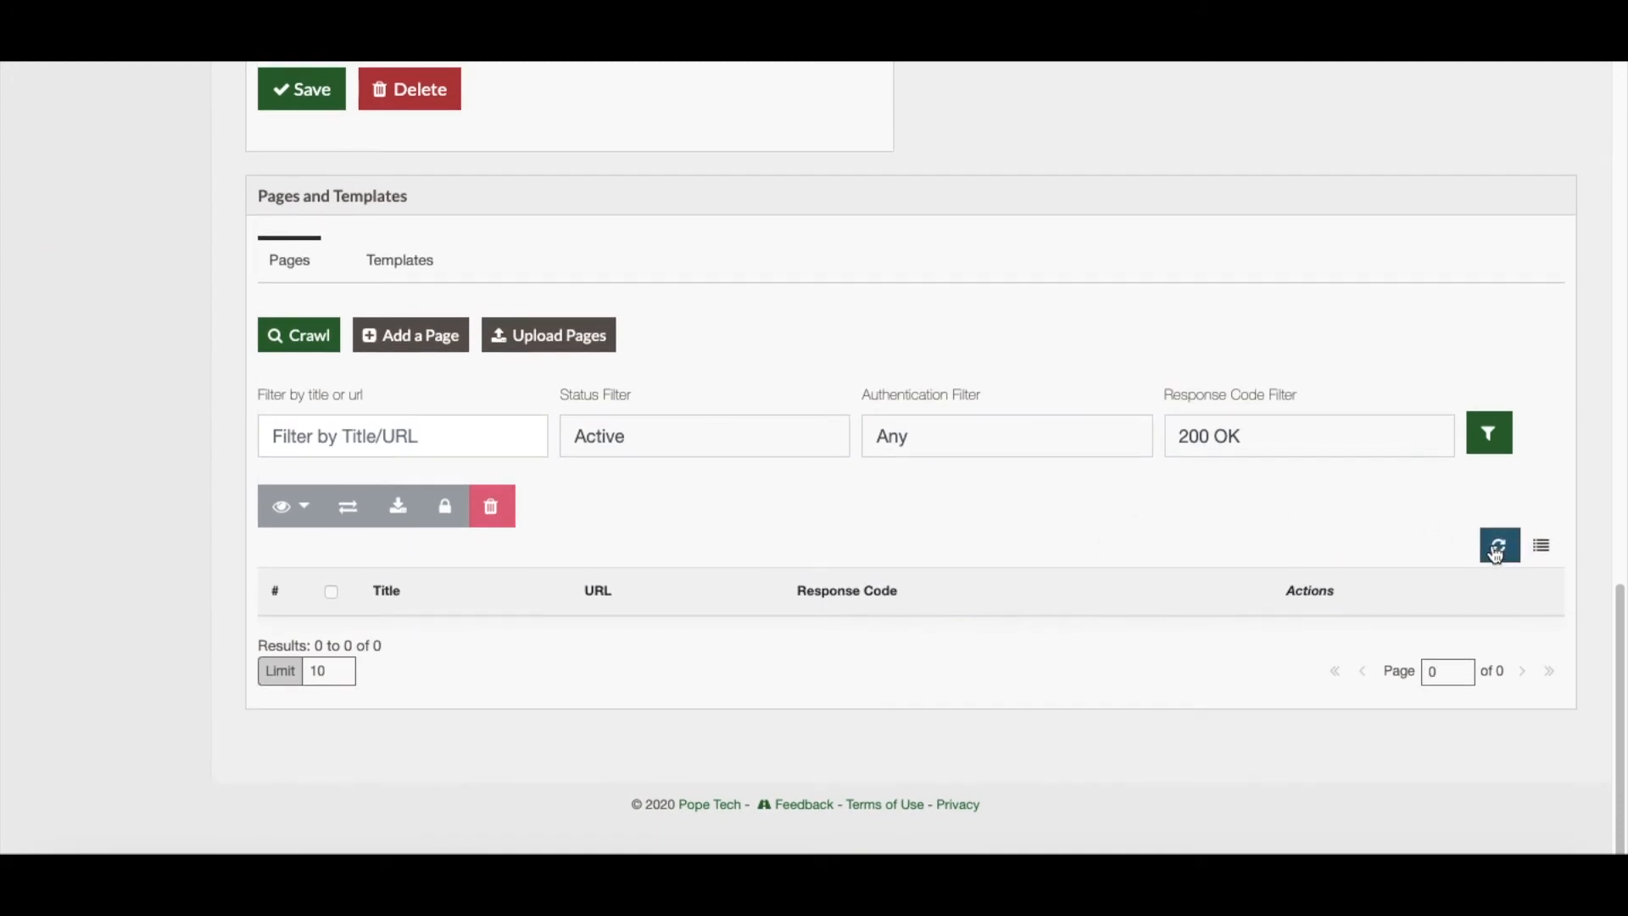
{"action": "left_click", "coordinate": [1498, 544]}
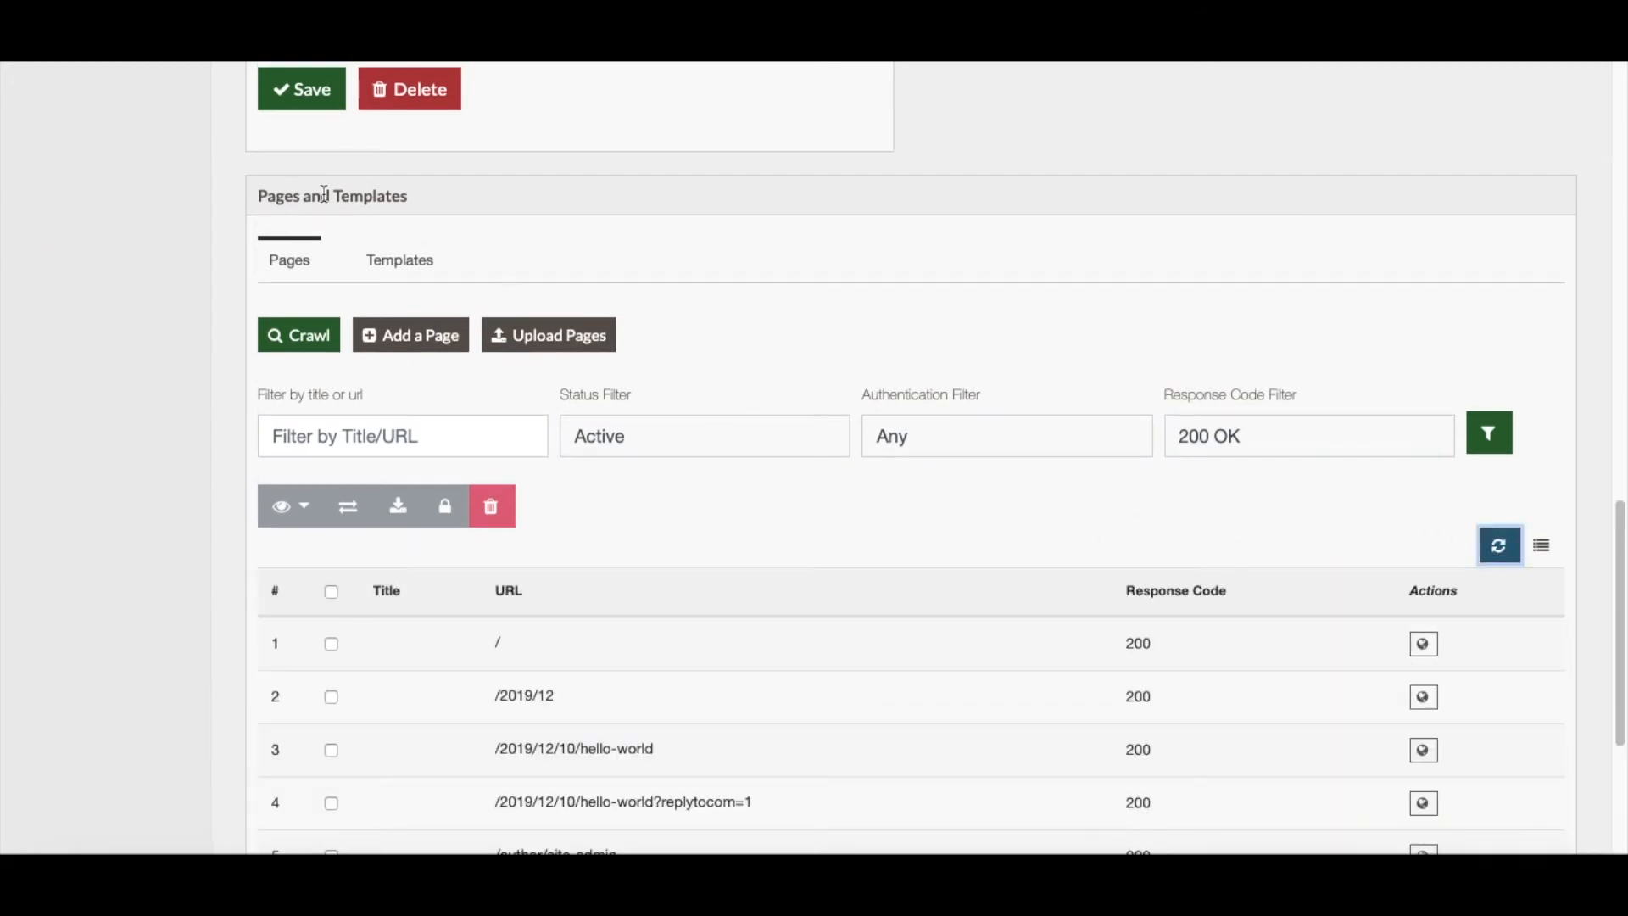
{"action": "scroll", "scroll_direction": "down", "scroll_amount": 3}
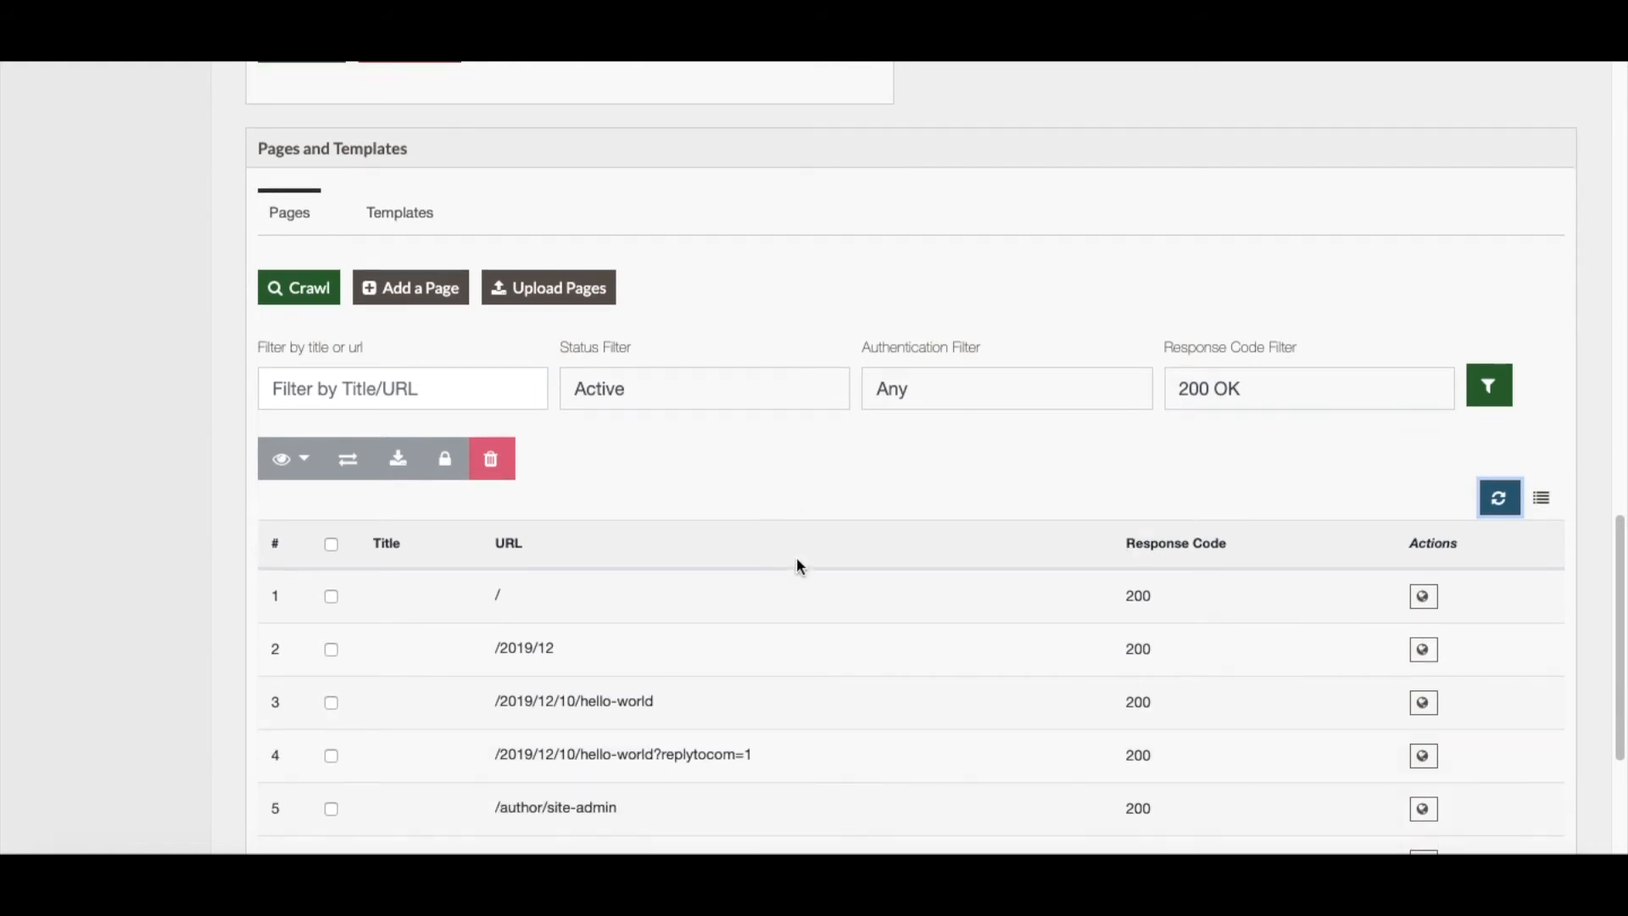
{"action": "scroll", "scroll_direction": "down", "scroll_amount": 3}
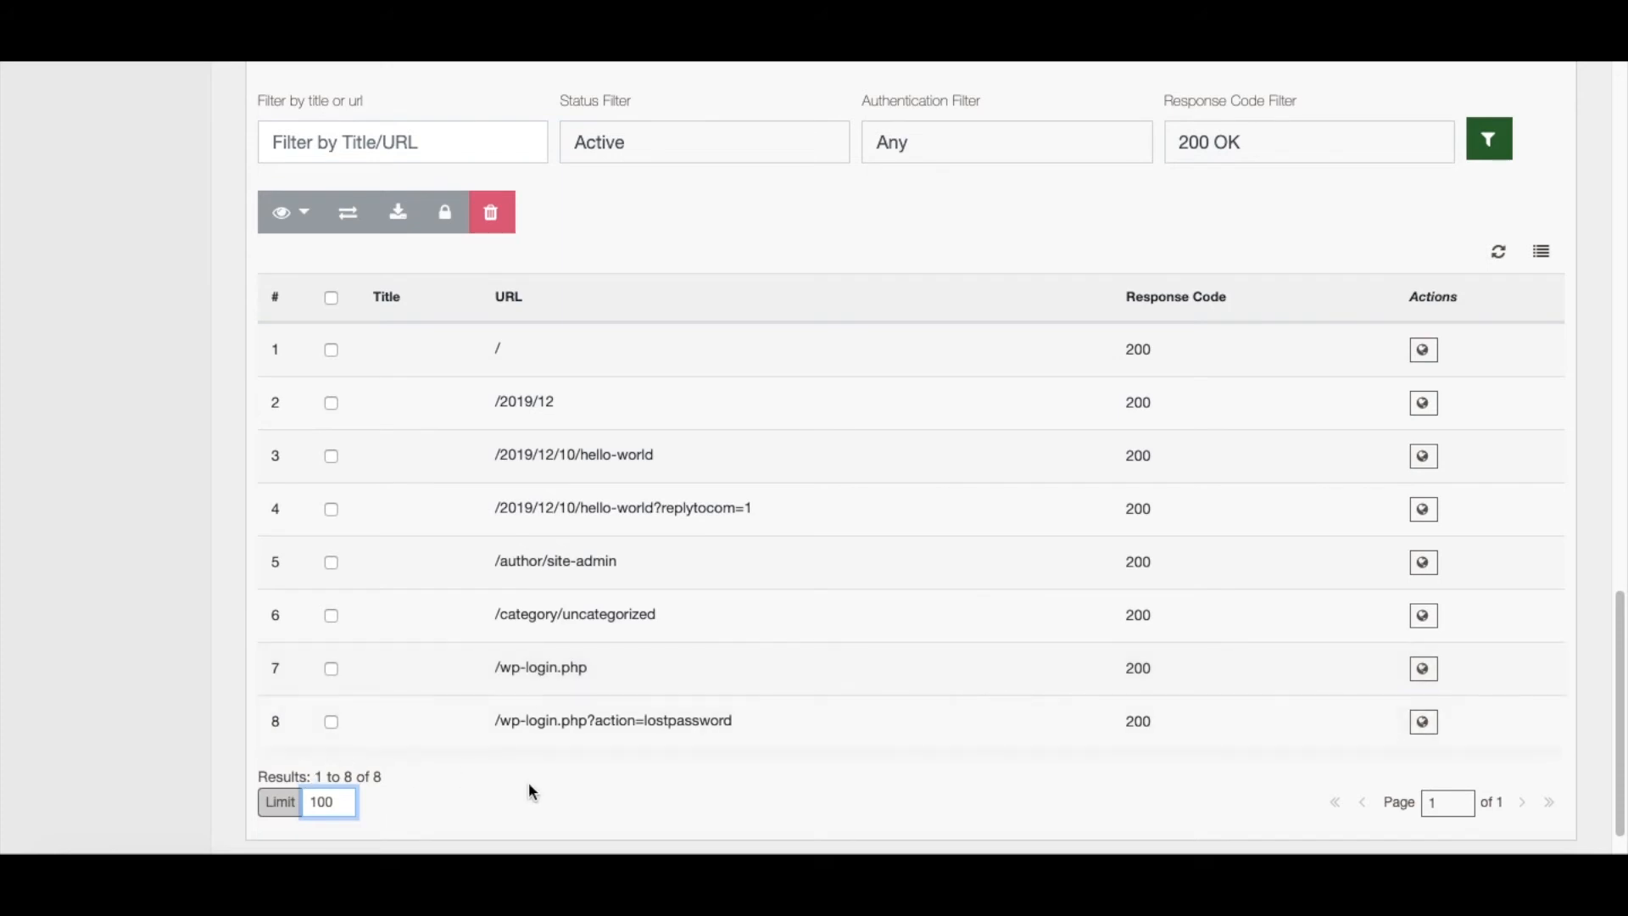
{"action": "mouse_move", "coordinate": [525, 778]}
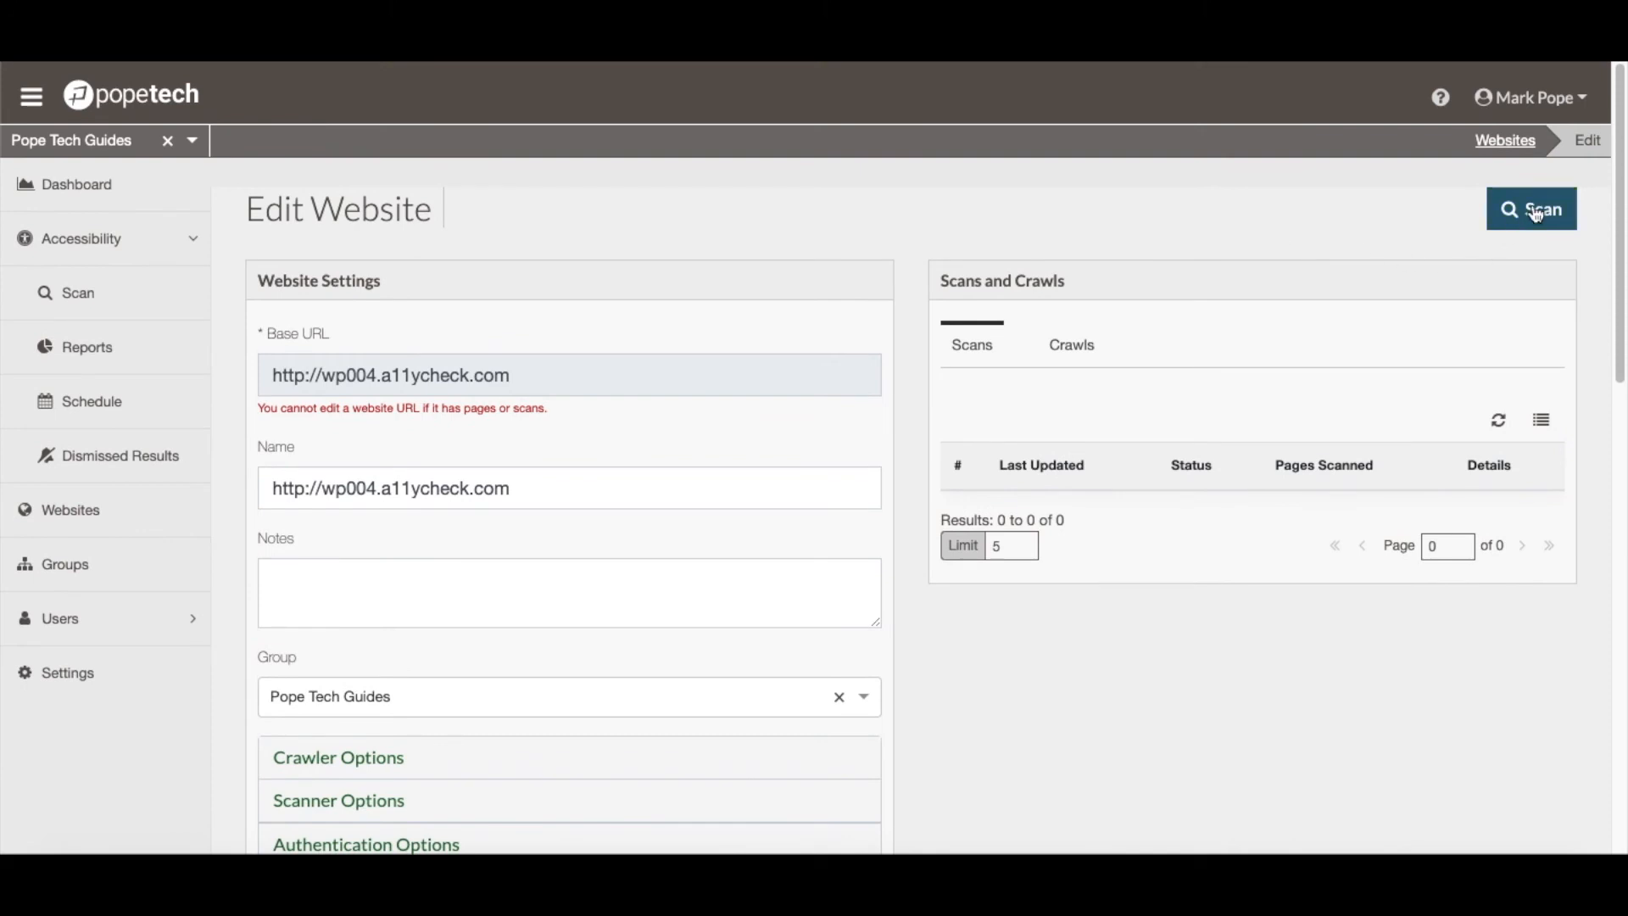
Start an accessibility scan of wp004.a11ycheck.com, now queued with 0 pages scanned
{"action": "left_click", "coordinate": [1530, 209]}
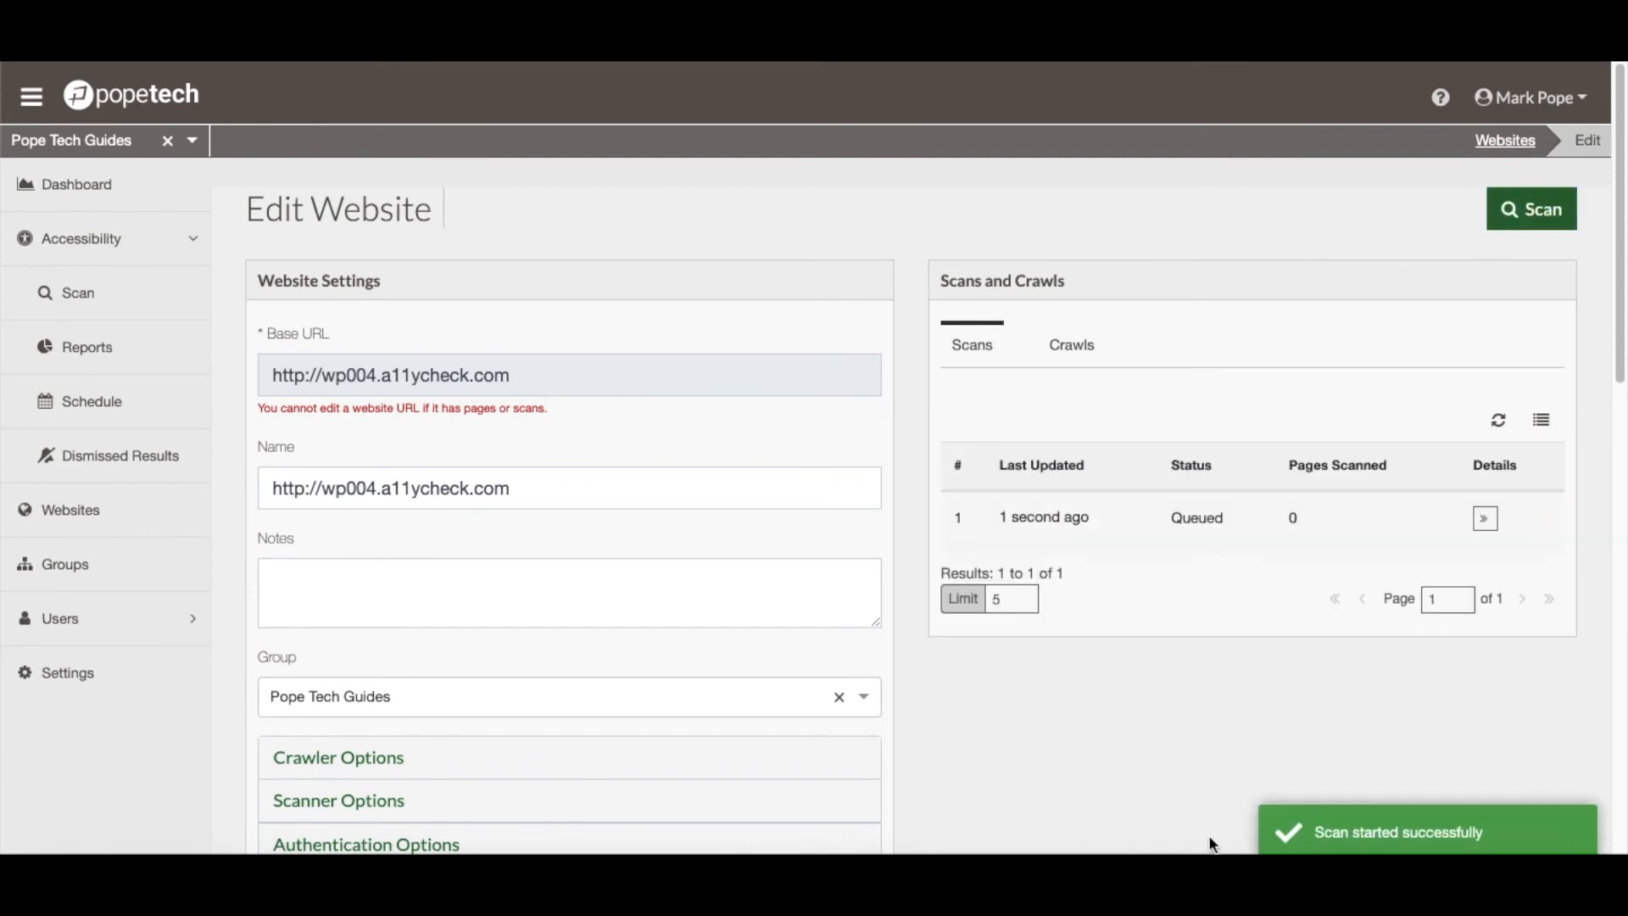
{"action": "mouse_move", "coordinate": [1504, 847]}
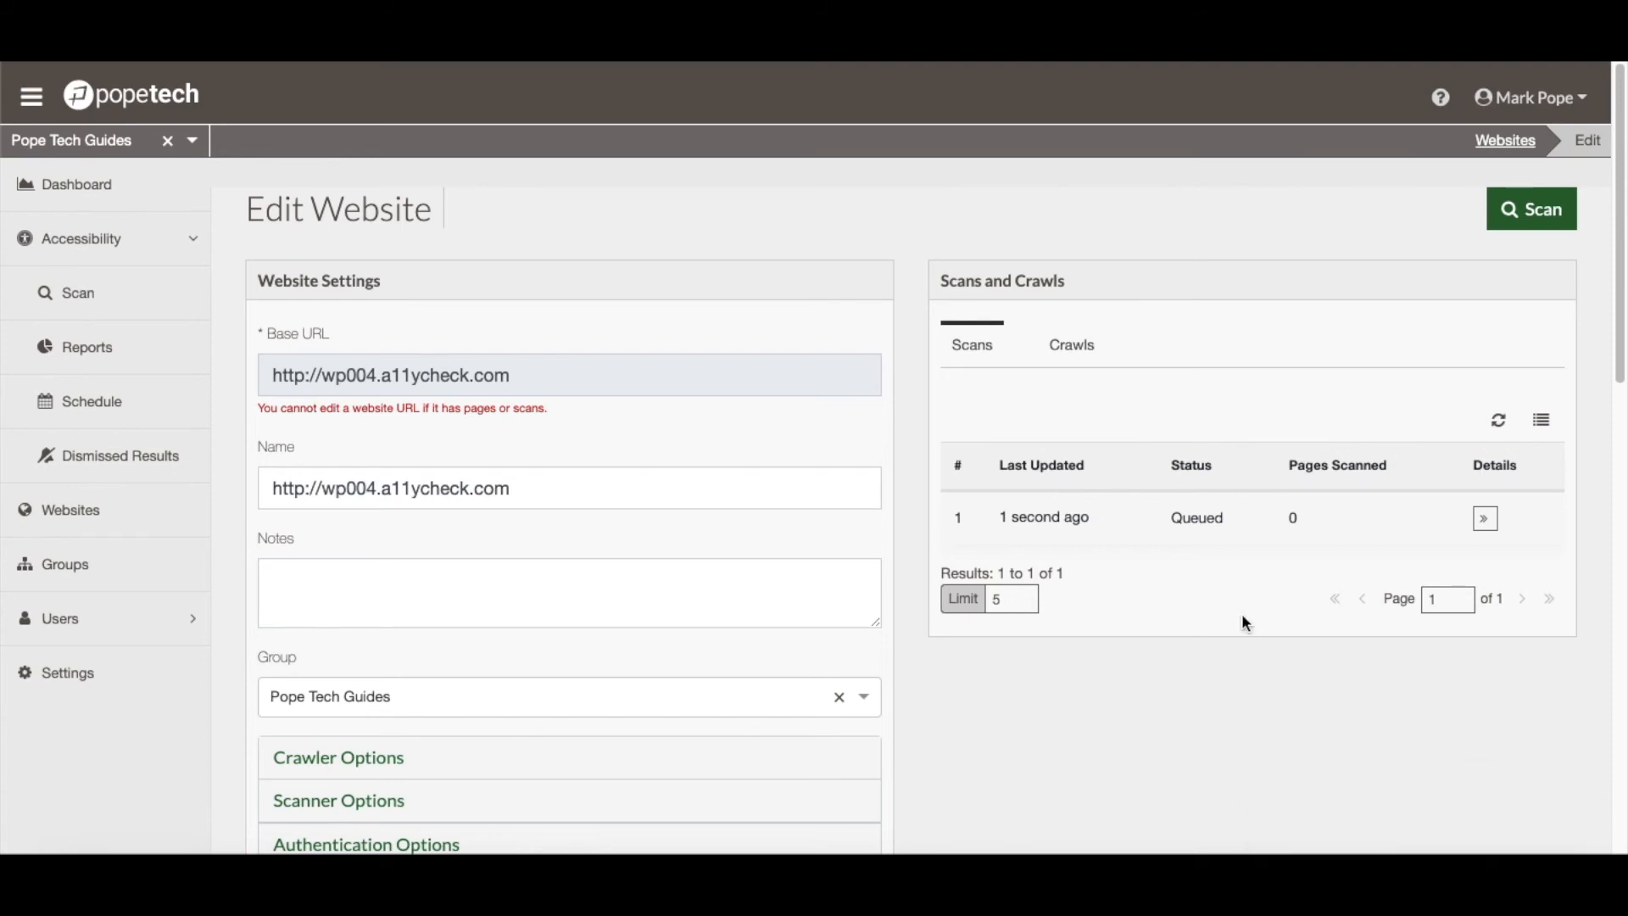
{"action": "mouse_move", "coordinate": [77, 305]}
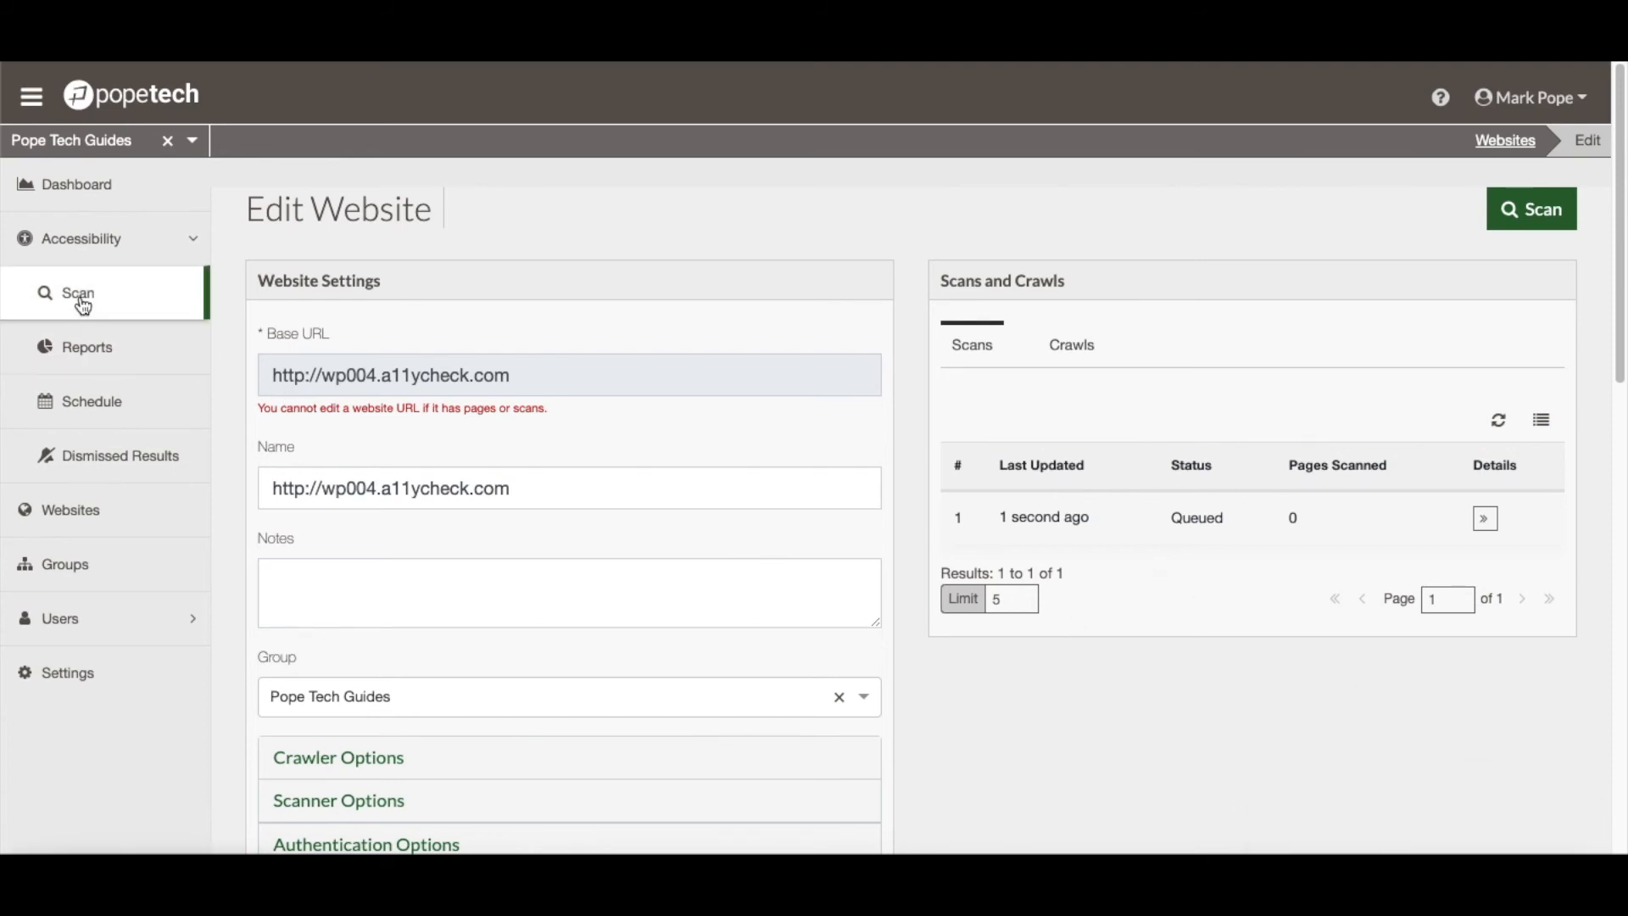
Go to Accessibility > Scan and check the queued and active scans
{"action": "left_click", "coordinate": [79, 240]}
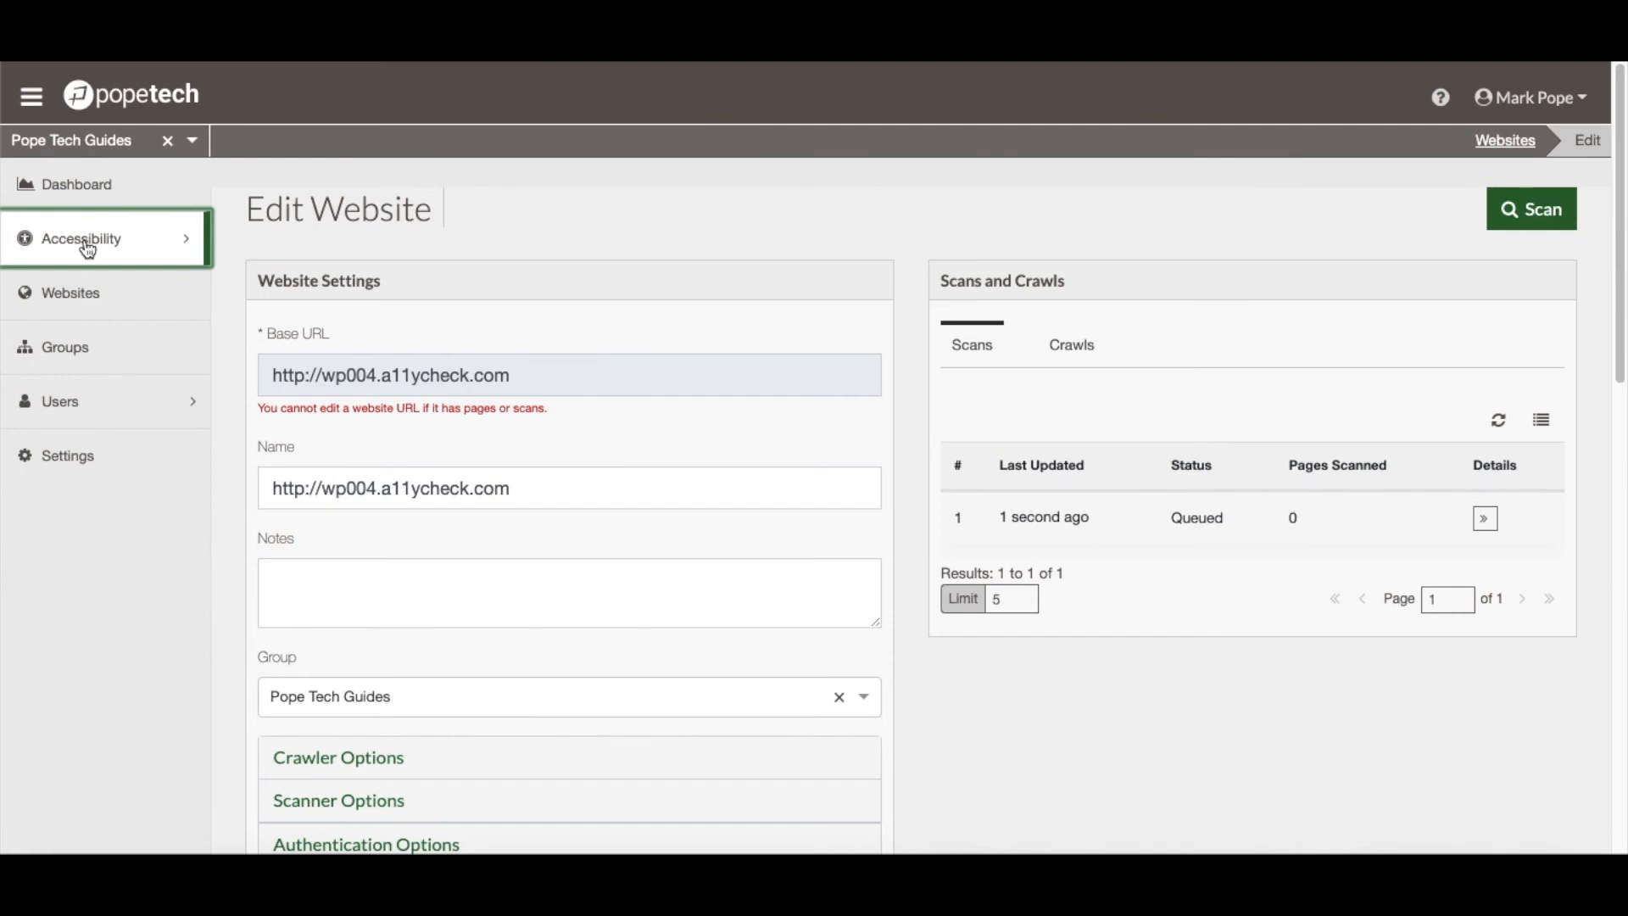
{"action": "left_click", "coordinate": [82, 238]}
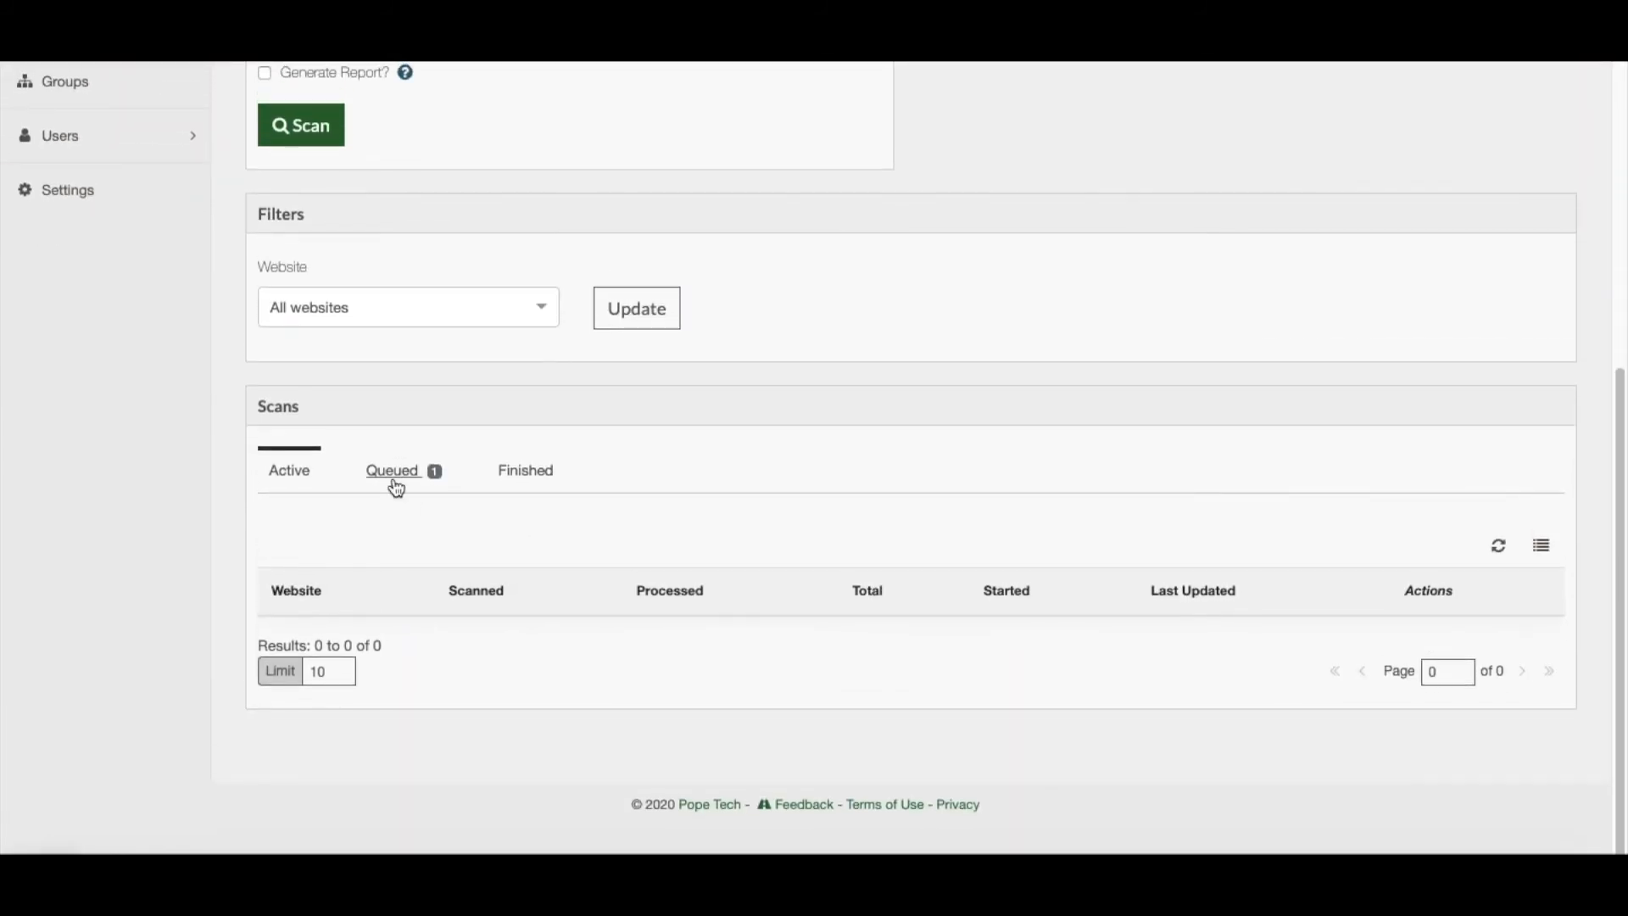
{"action": "left_click", "coordinate": [392, 471]}
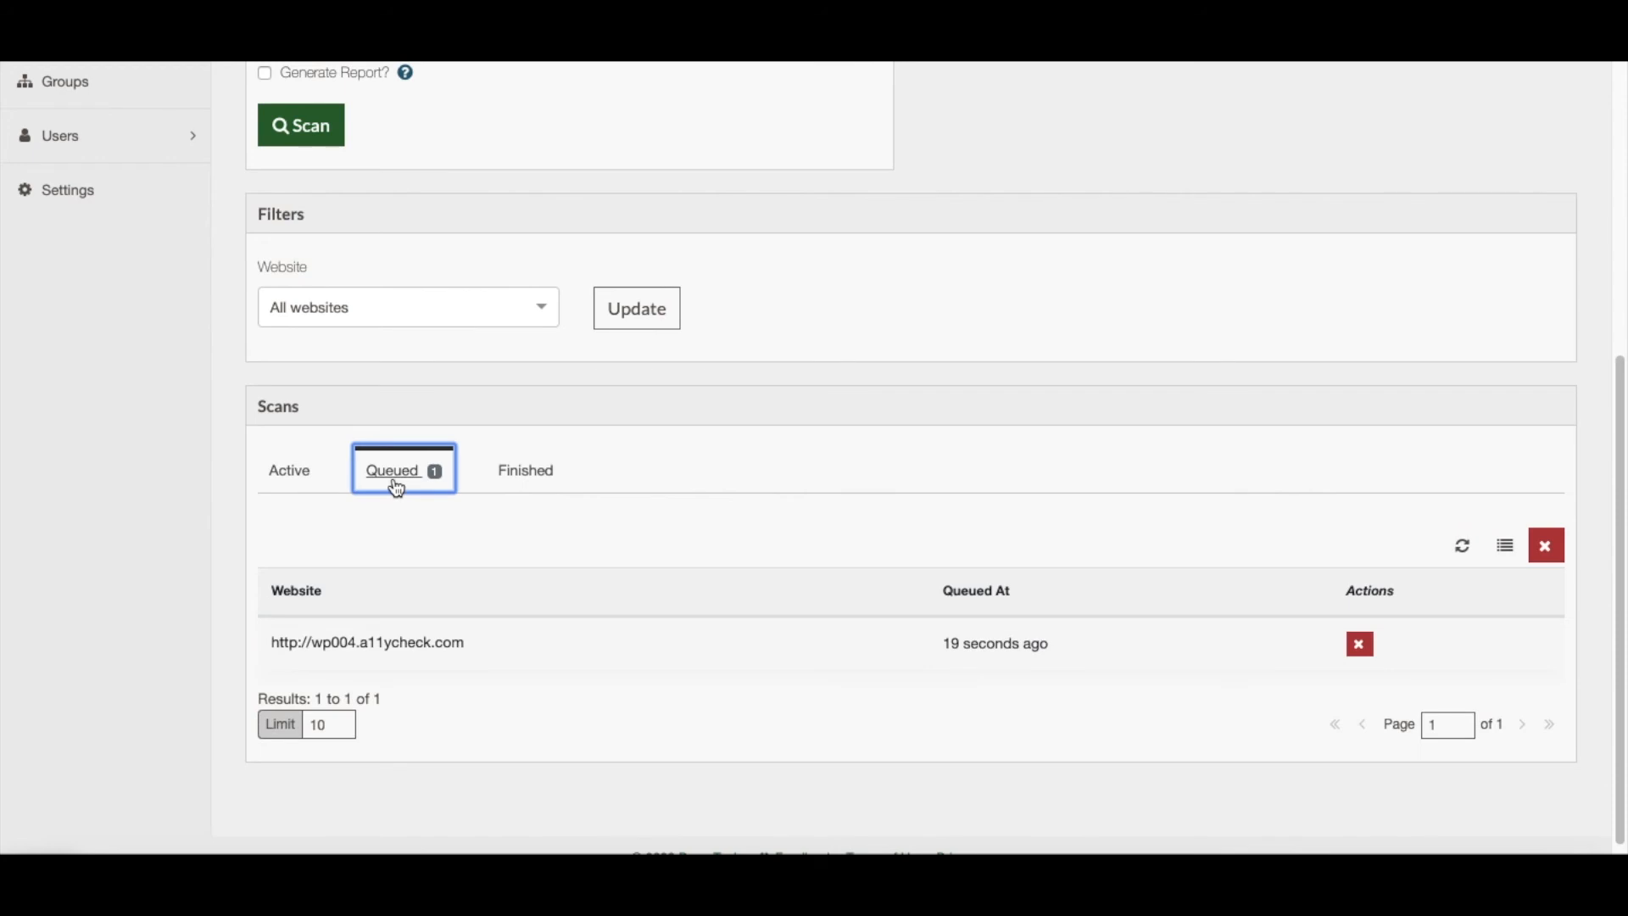
{"action": "left_click", "coordinate": [288, 469]}
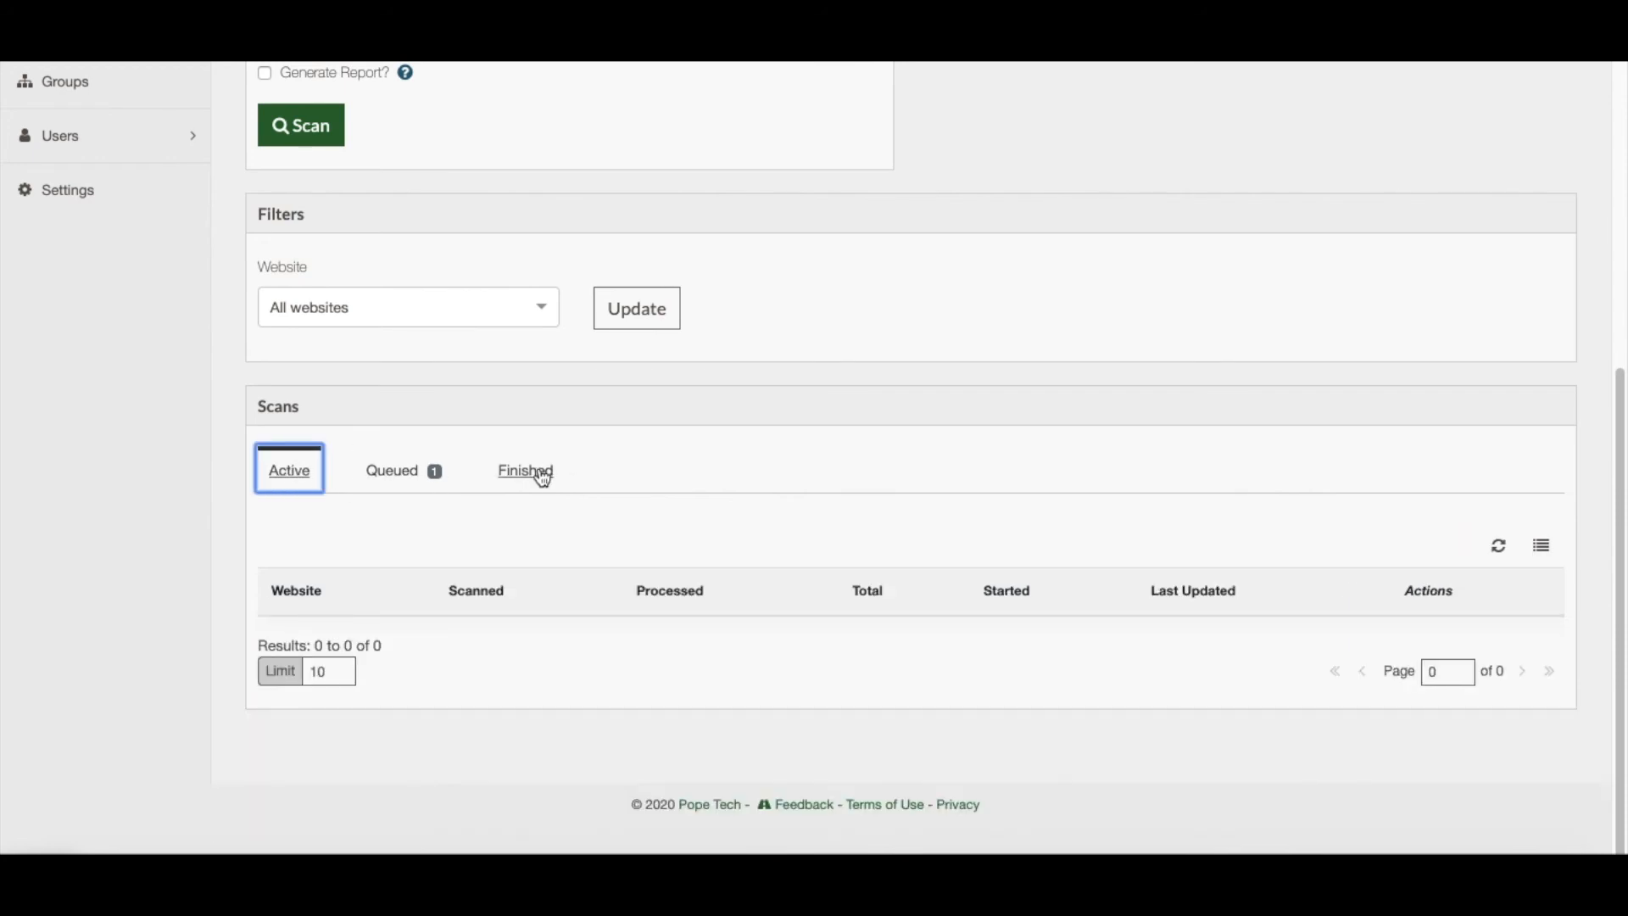
{"action": "mouse_move", "coordinate": [298, 479]}
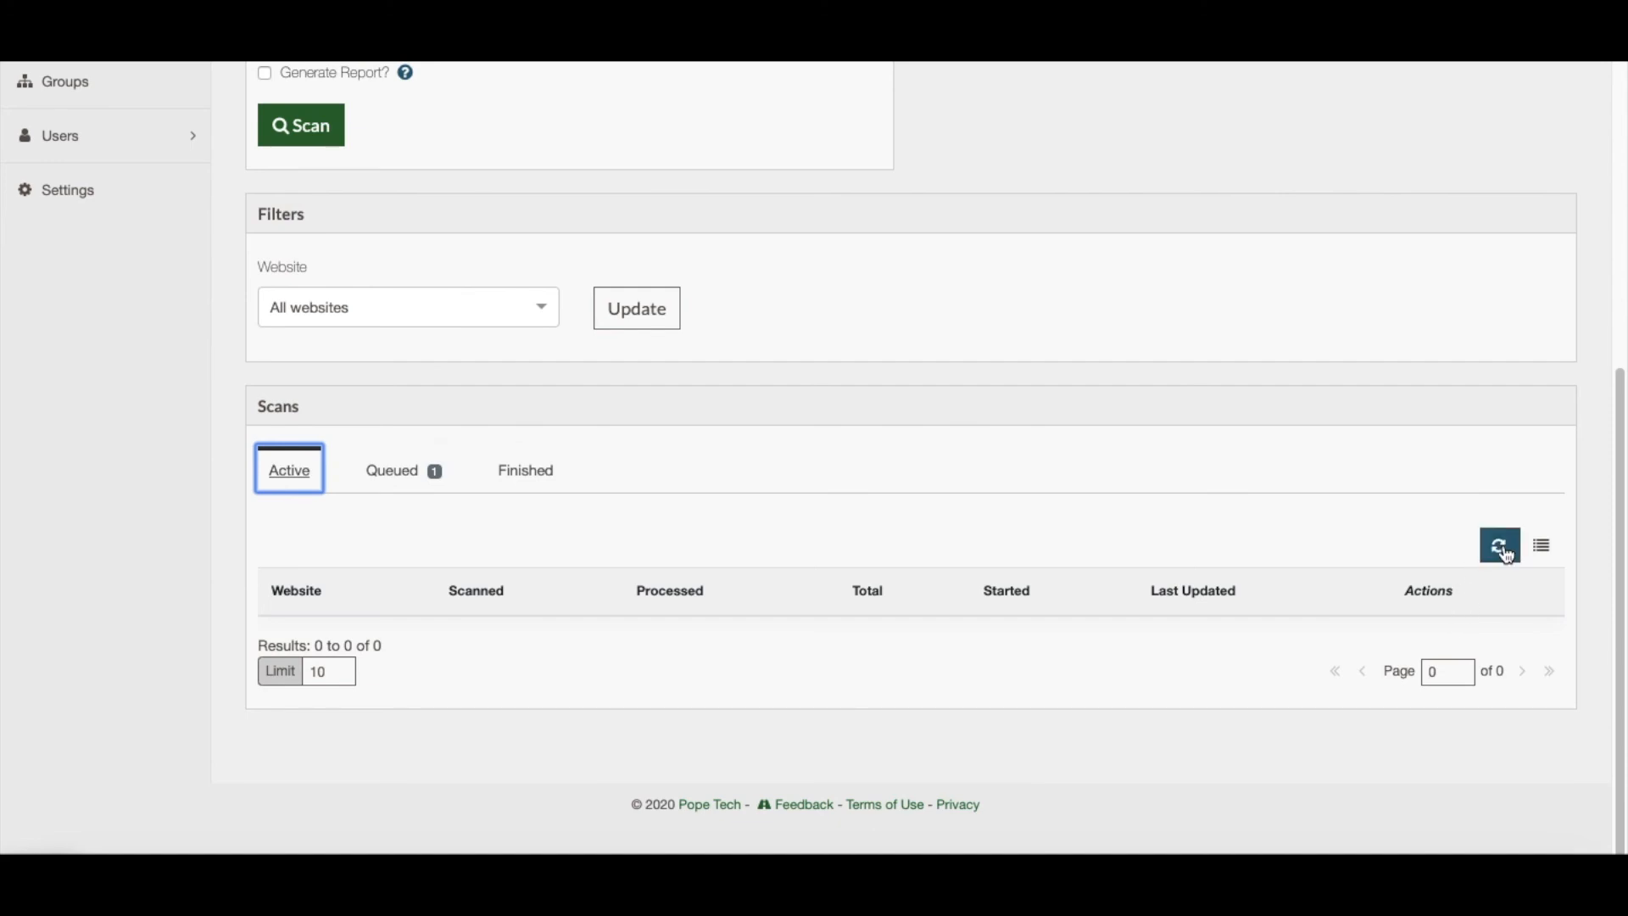
{"action": "left_click", "coordinate": [1499, 544]}
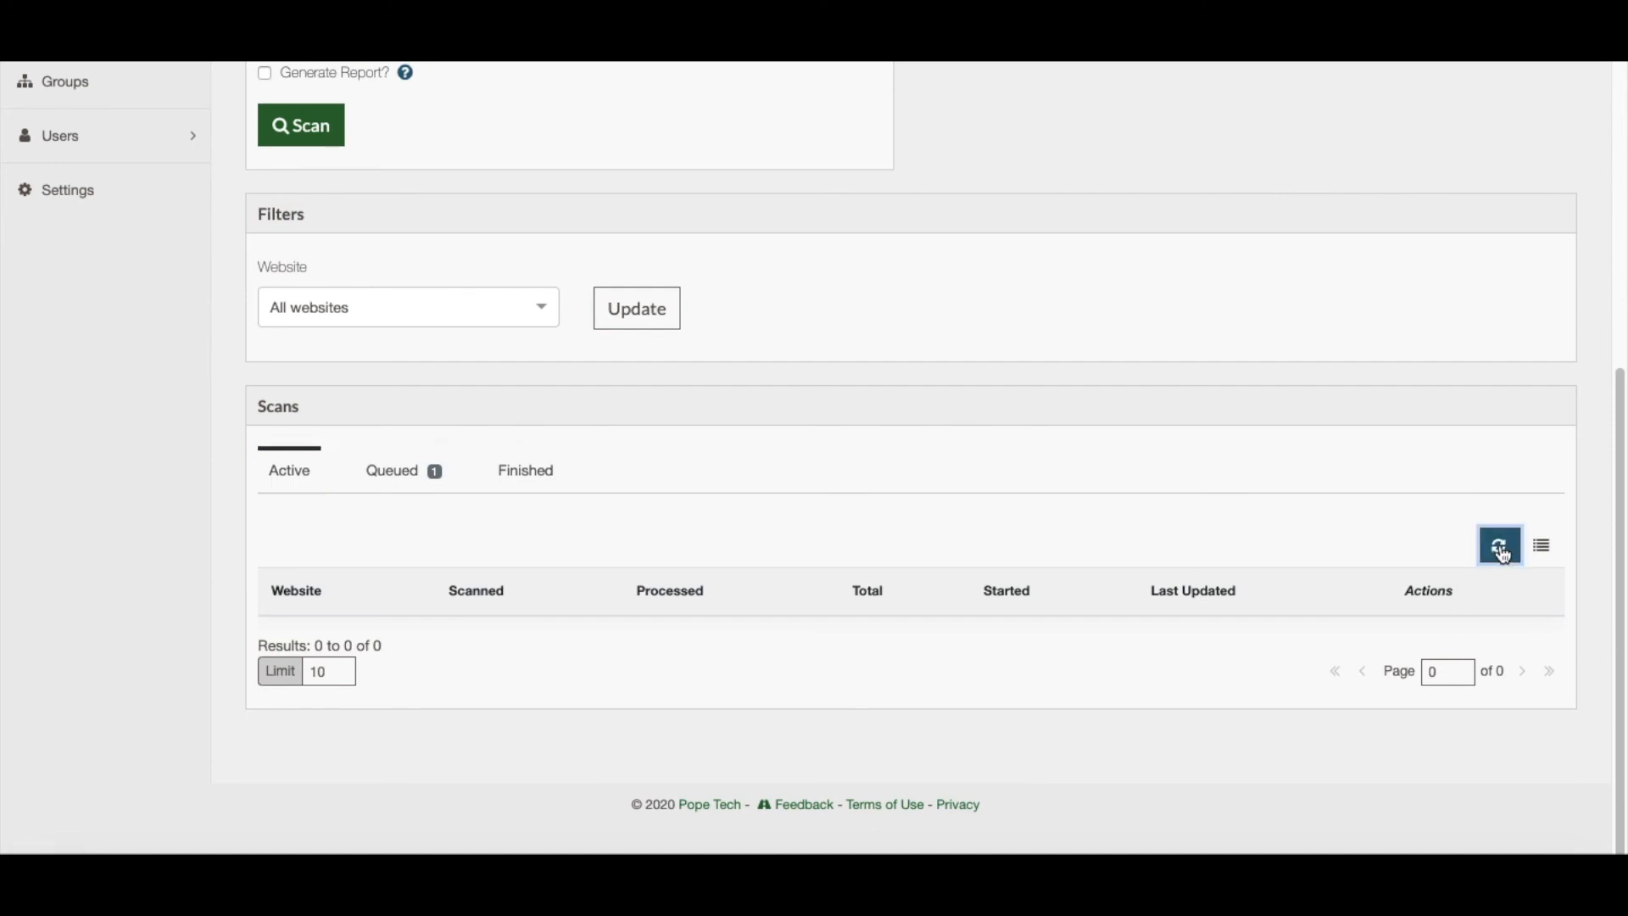
Confirm the finished scan, then view dashboard results: 42 errors, 41 alerts, 114 contrast
{"action": "left_click", "coordinate": [525, 469]}
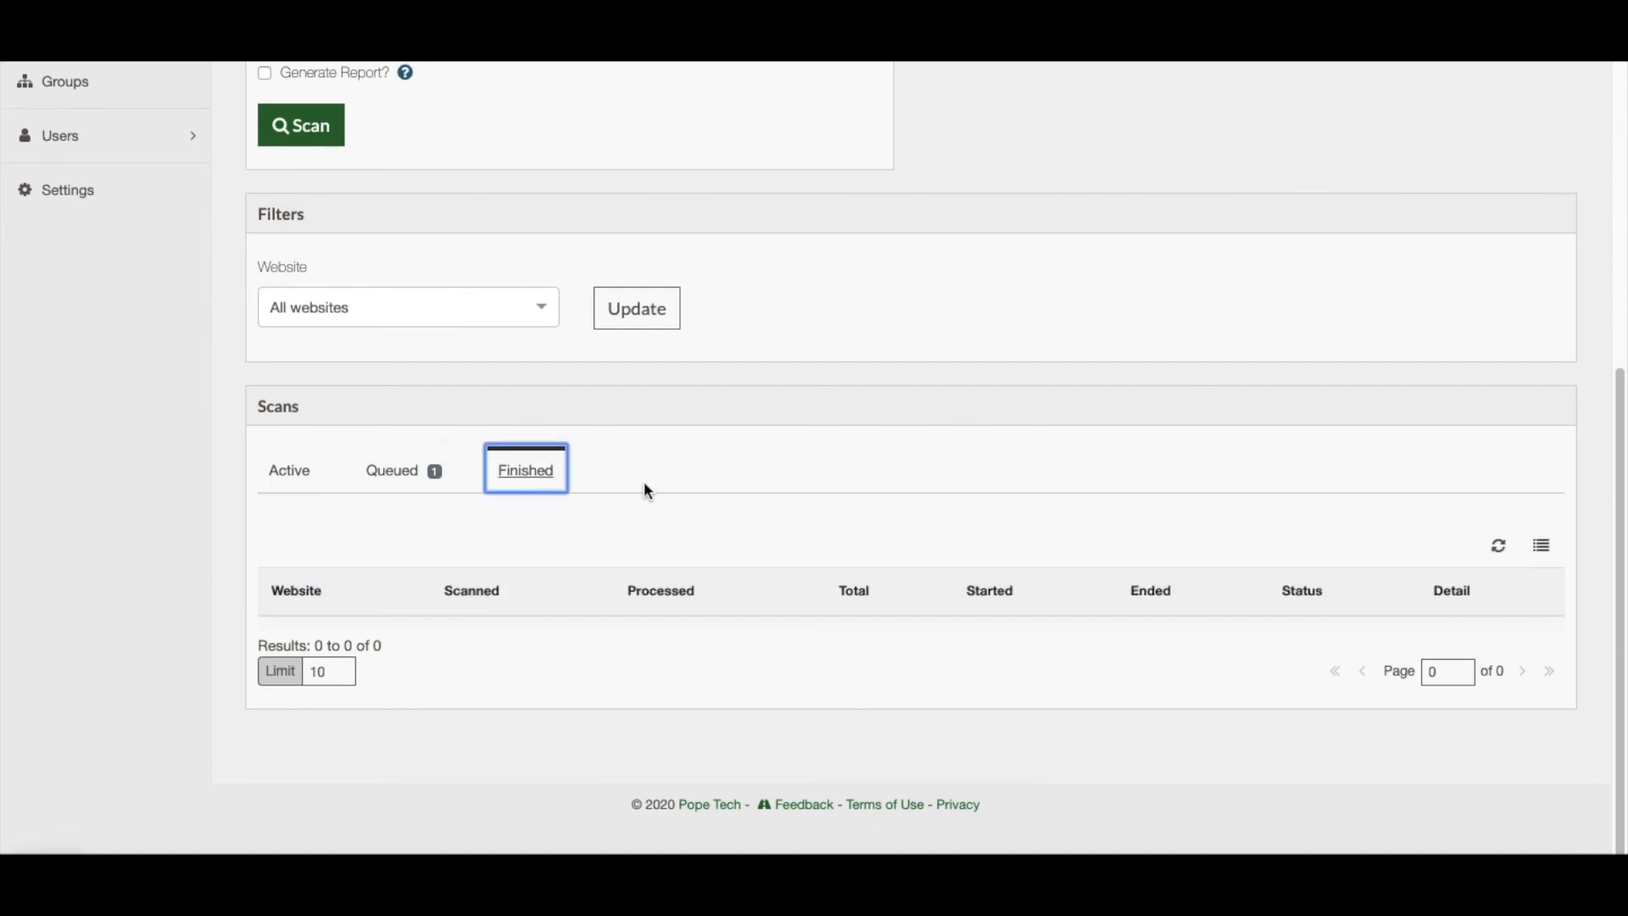
{"action": "left_click", "coordinate": [1498, 546]}
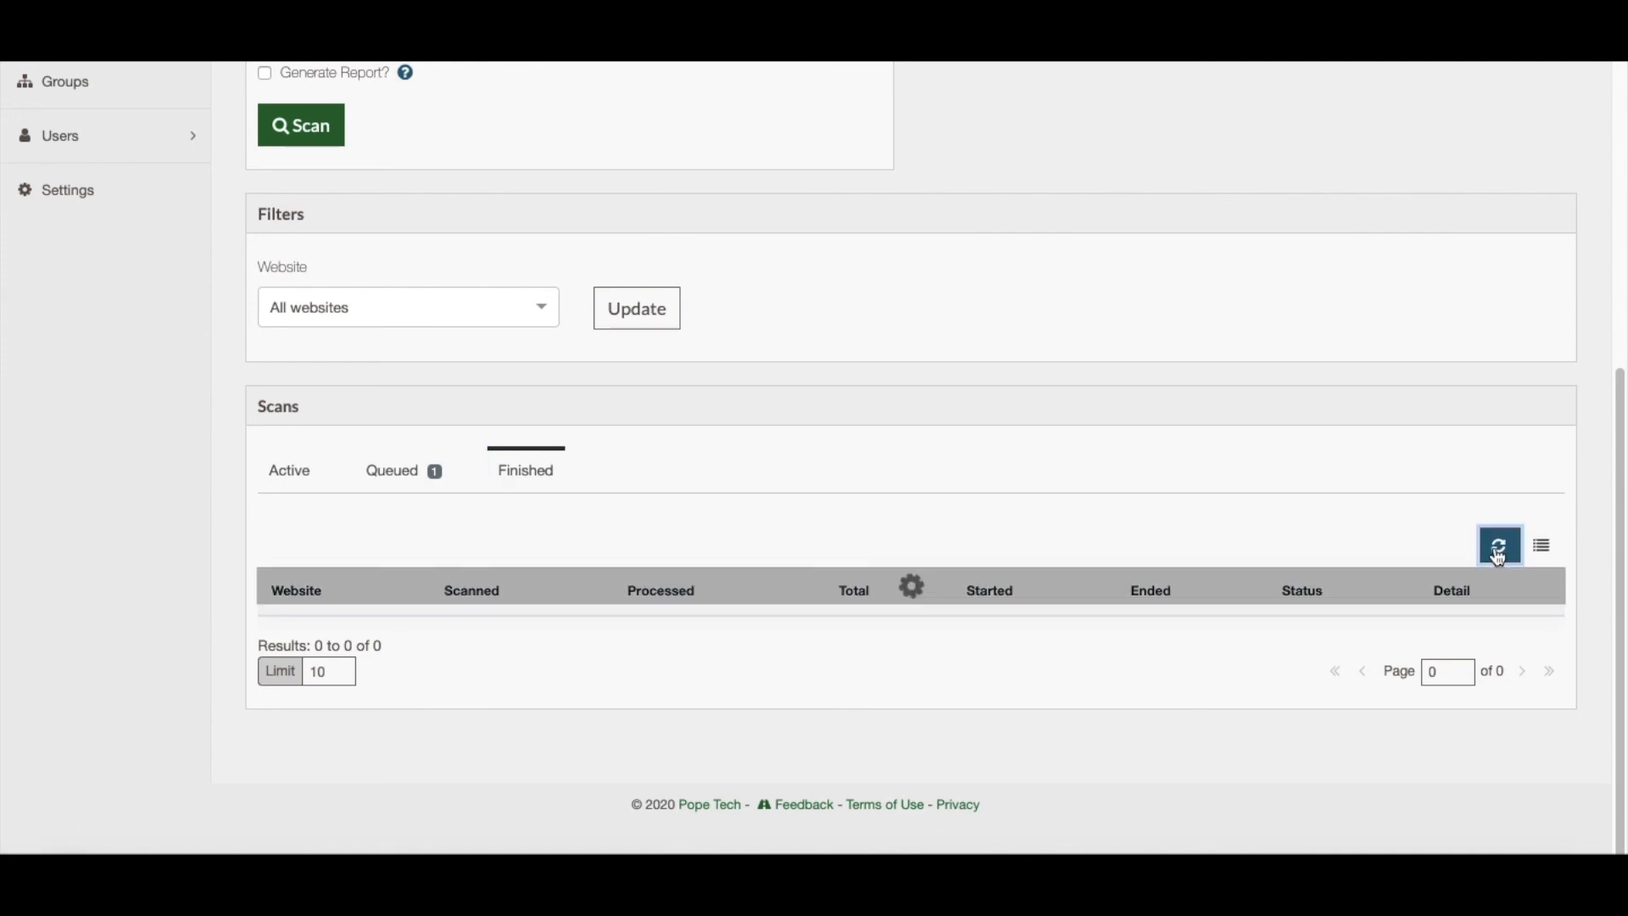
{"action": "left_click", "coordinate": [1498, 542]}
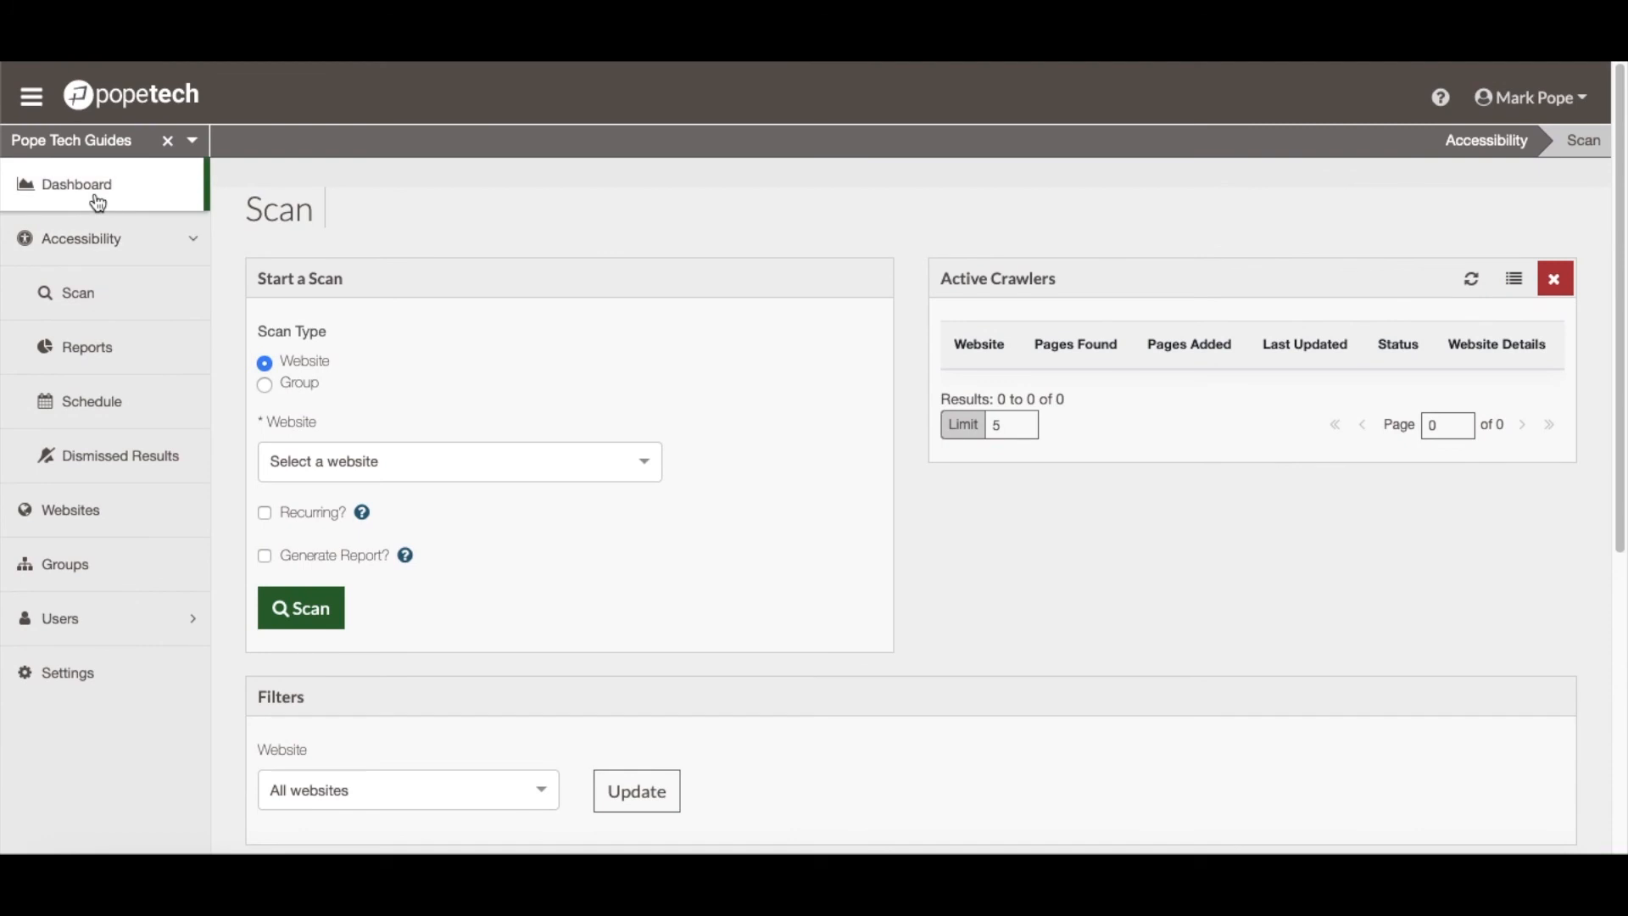
{"action": "left_click", "coordinate": [74, 184]}
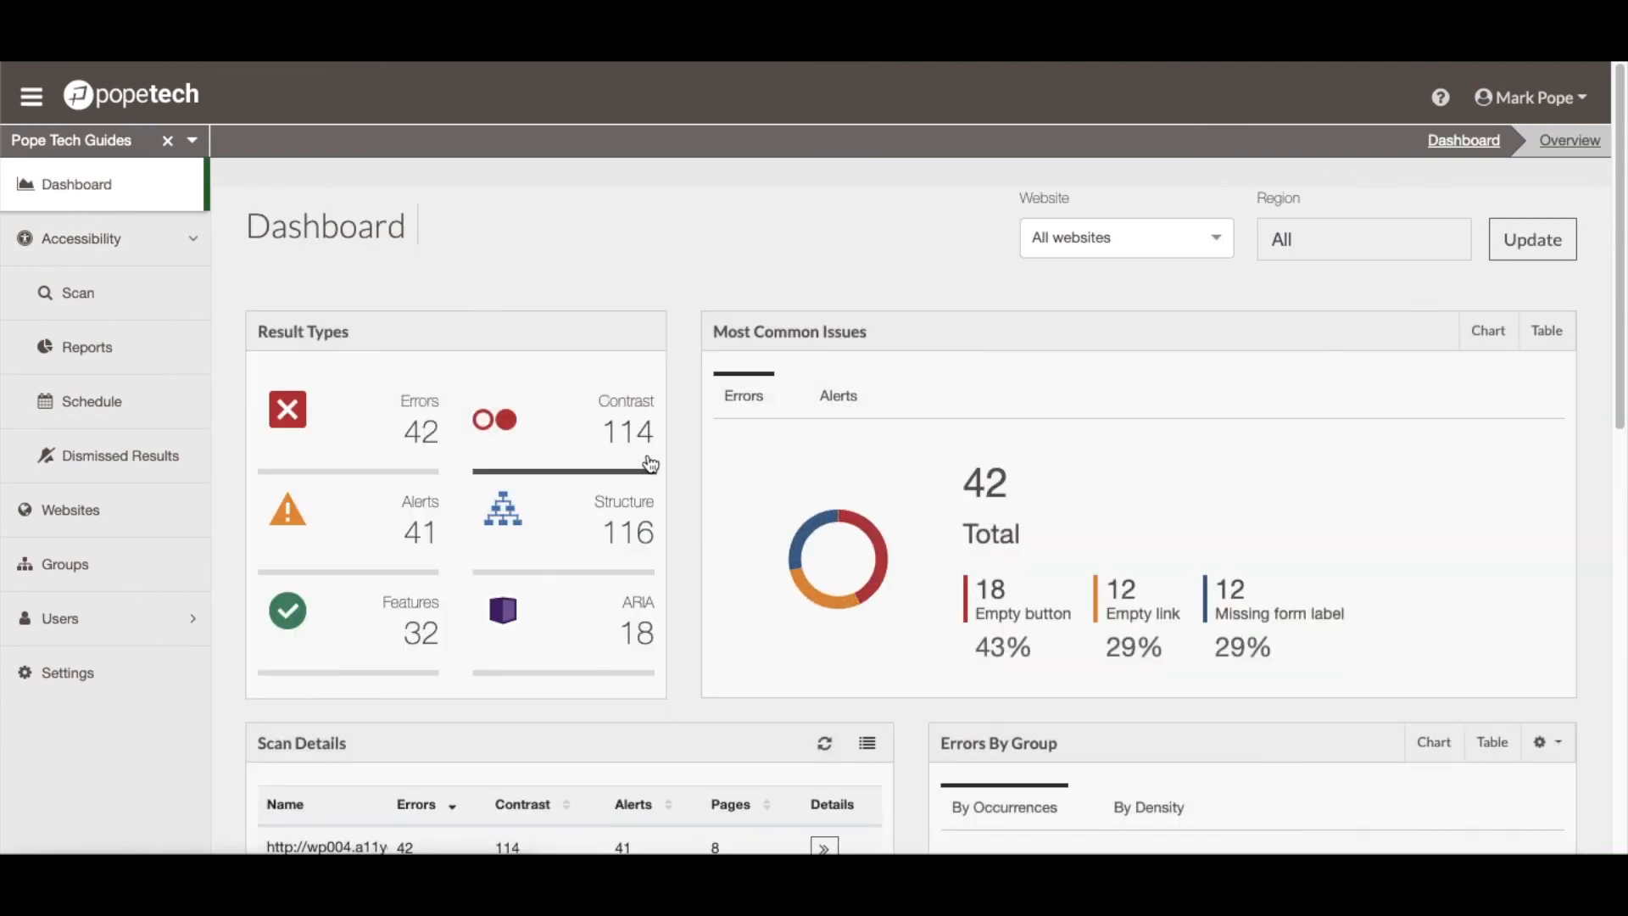
{"action": "mouse_move", "coordinate": [685, 490]}
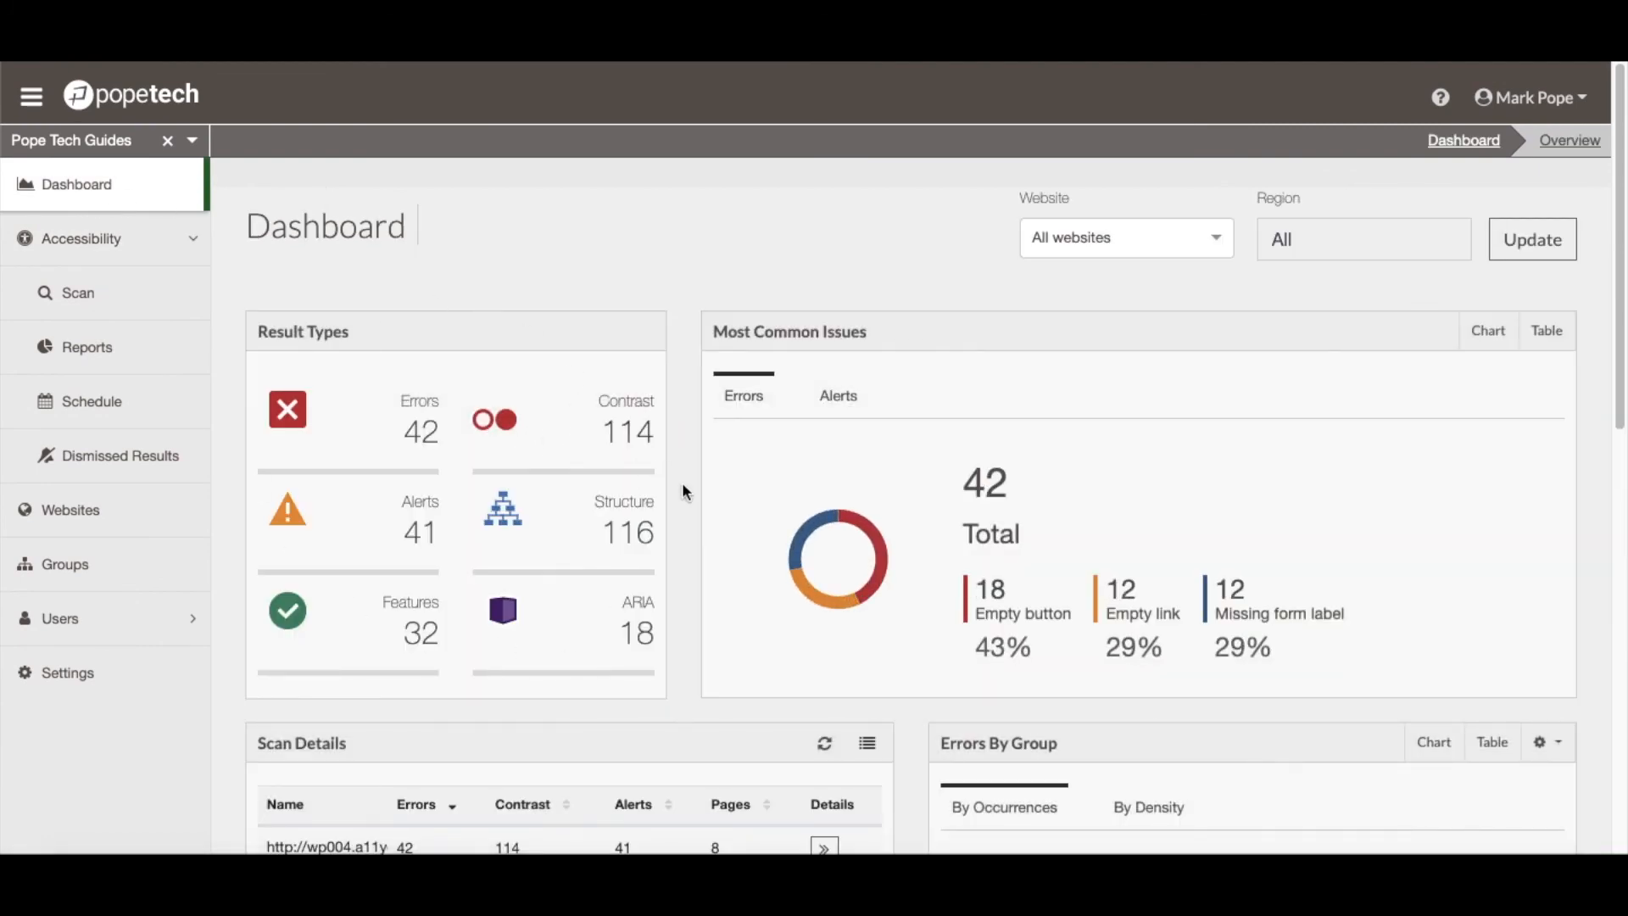